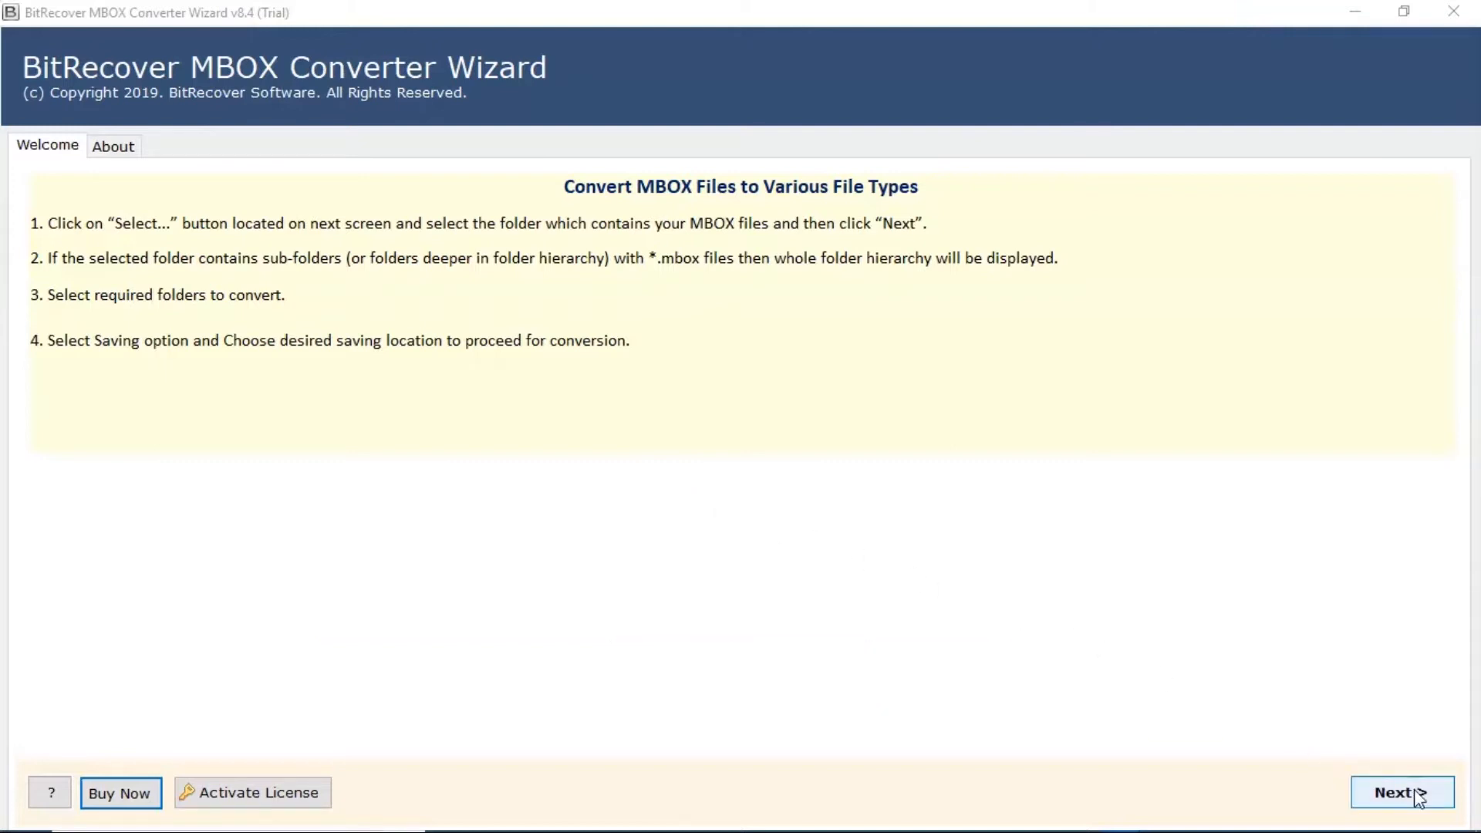
Advance past the welcome page to the Select File(s) step.
click(1401, 791)
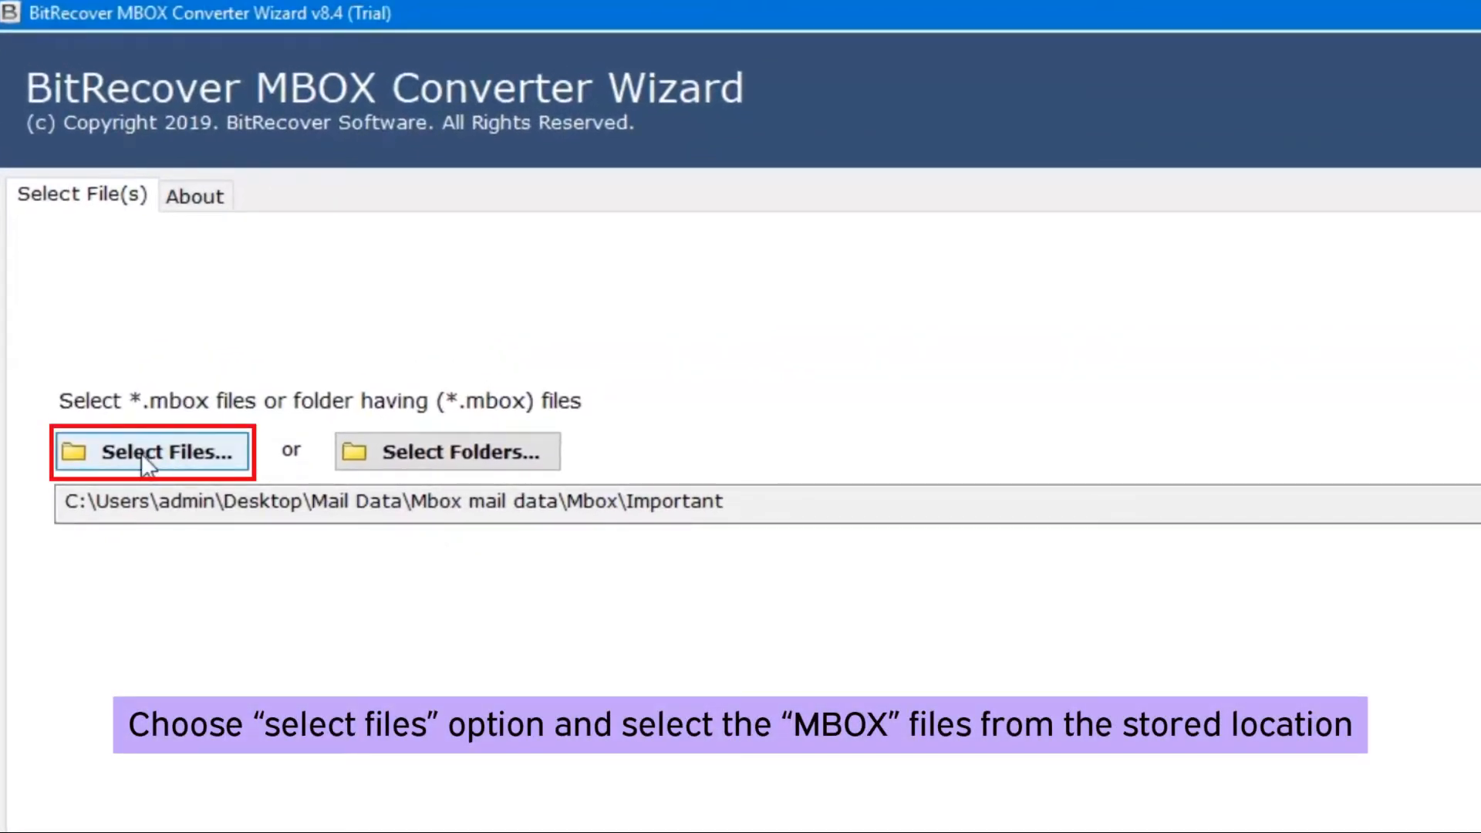
Pick inbox.mbox from the Important folder as the source file.
click(151, 451)
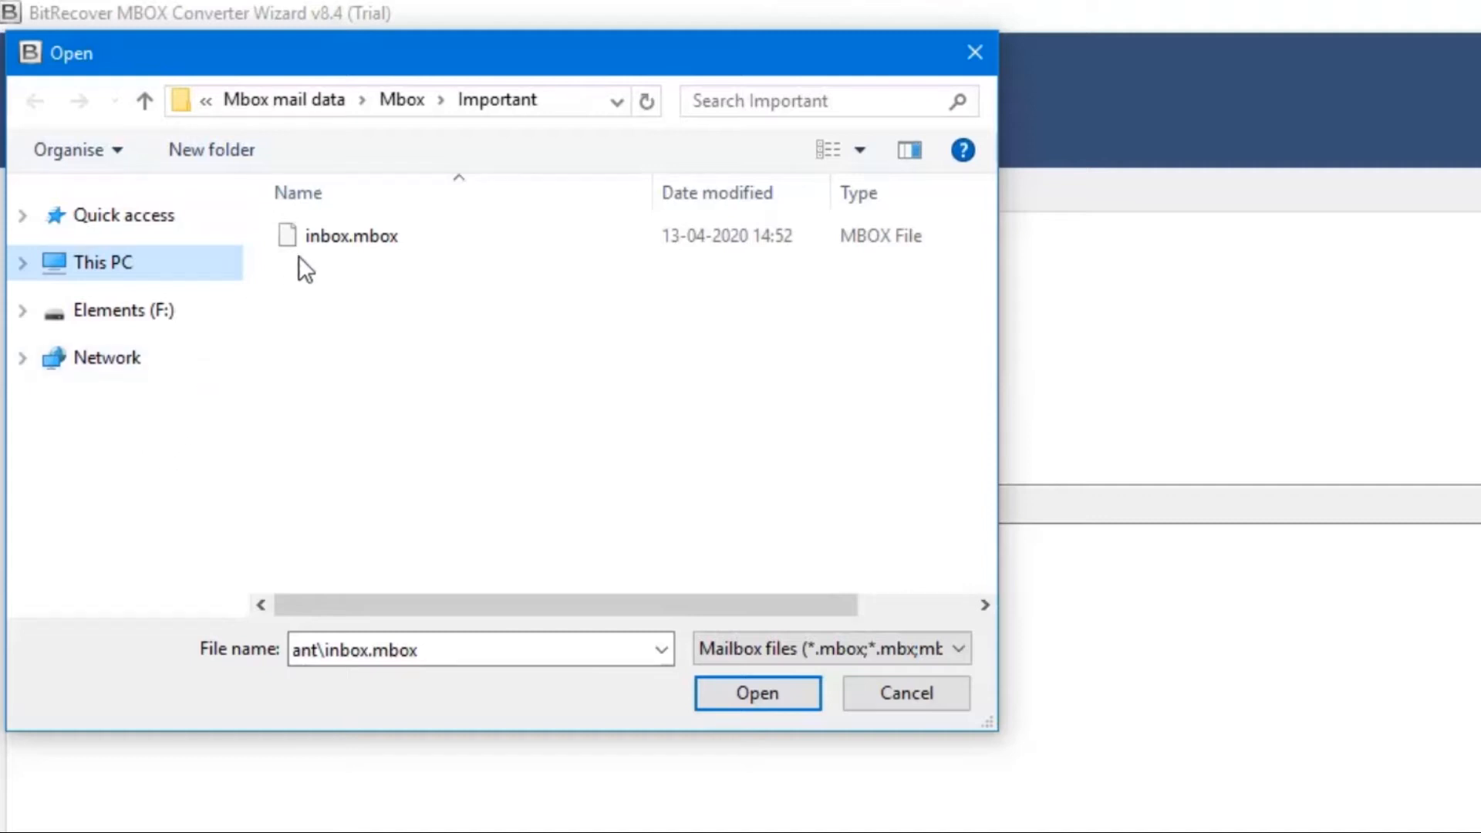
click(351, 236)
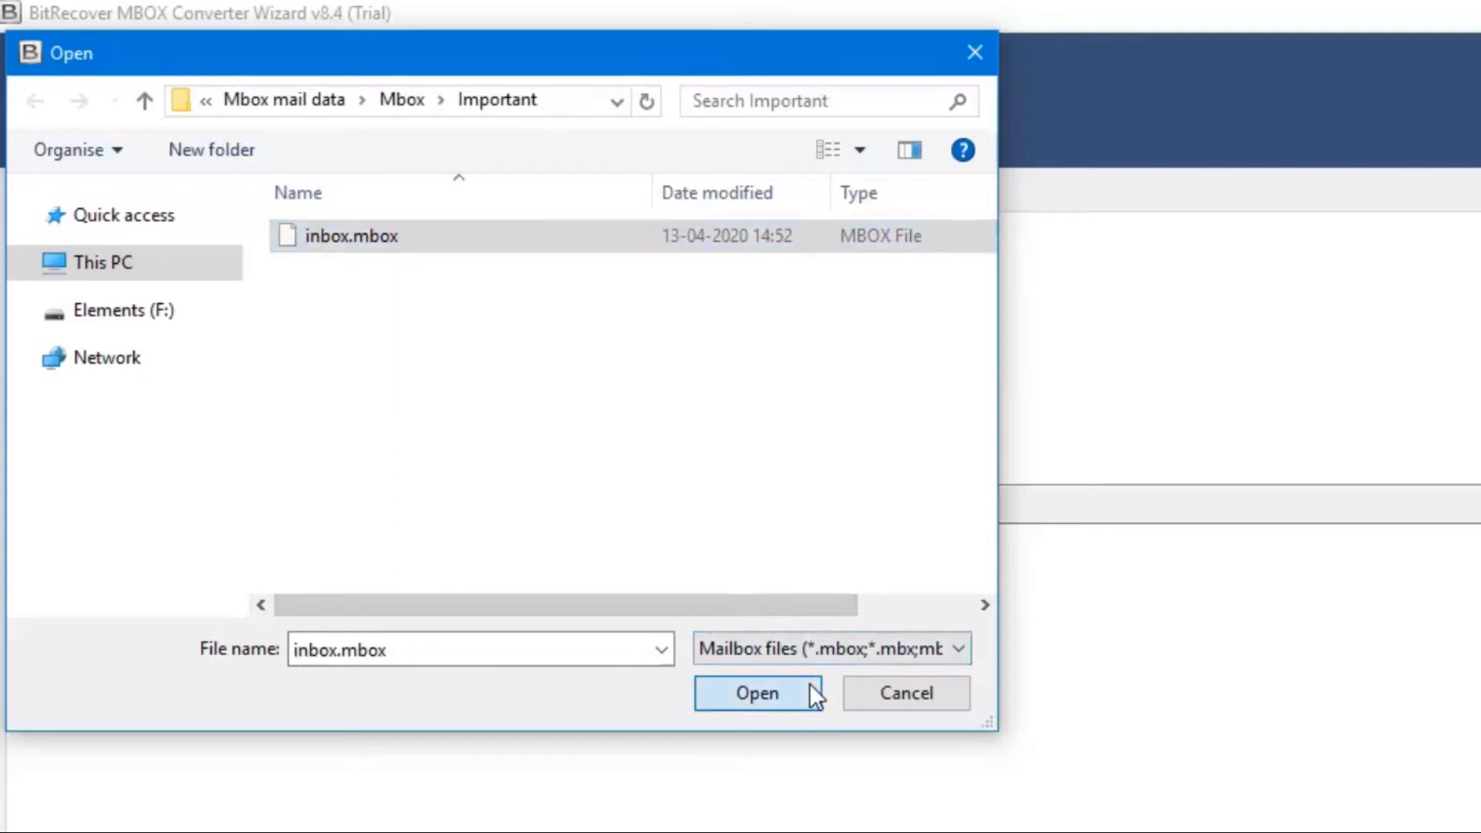
click(757, 692)
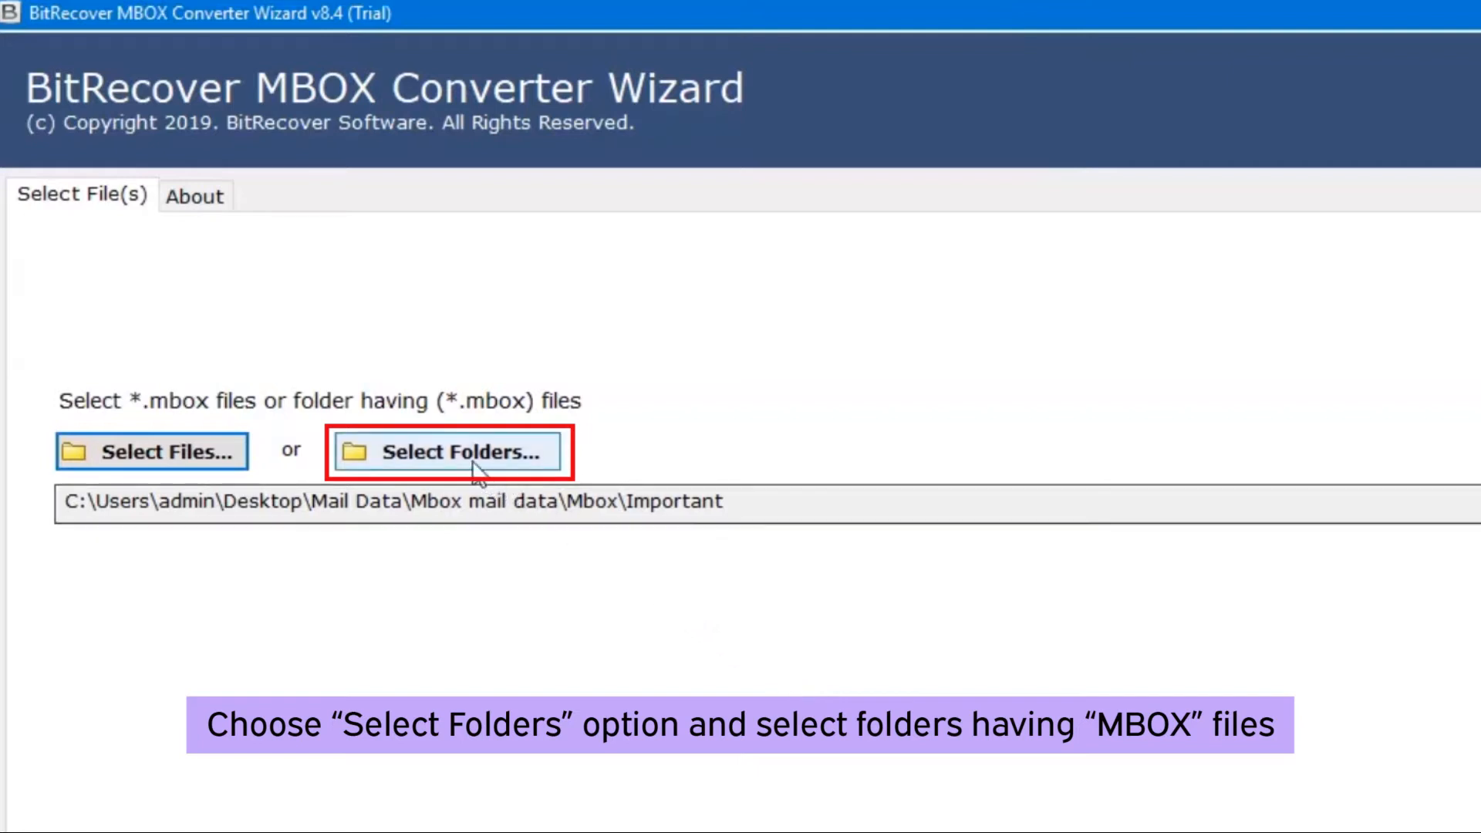
Load the Mbox folder under Mbox mail data as the source folder.
click(449, 451)
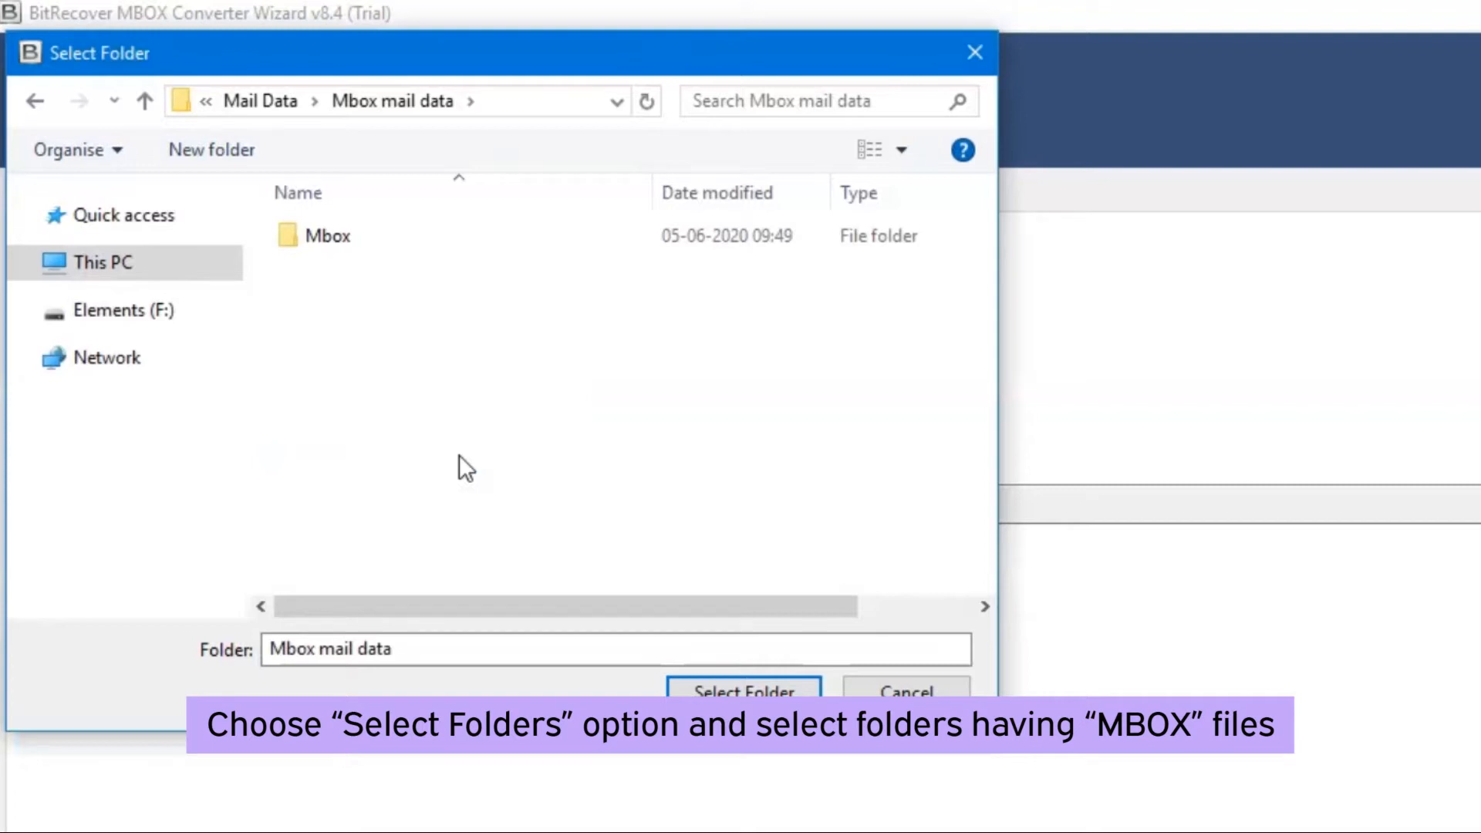
click(327, 236)
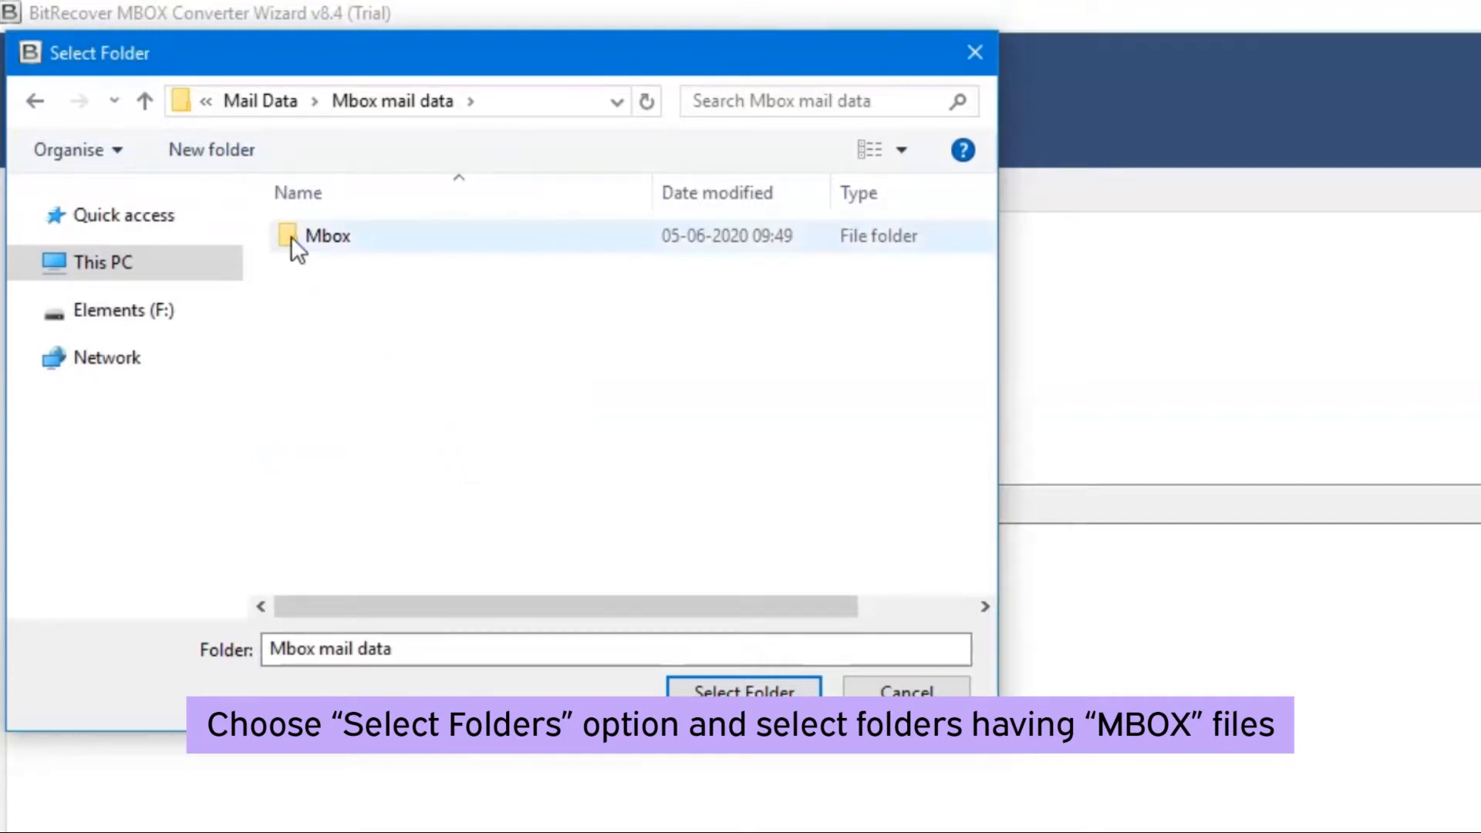
click(328, 236)
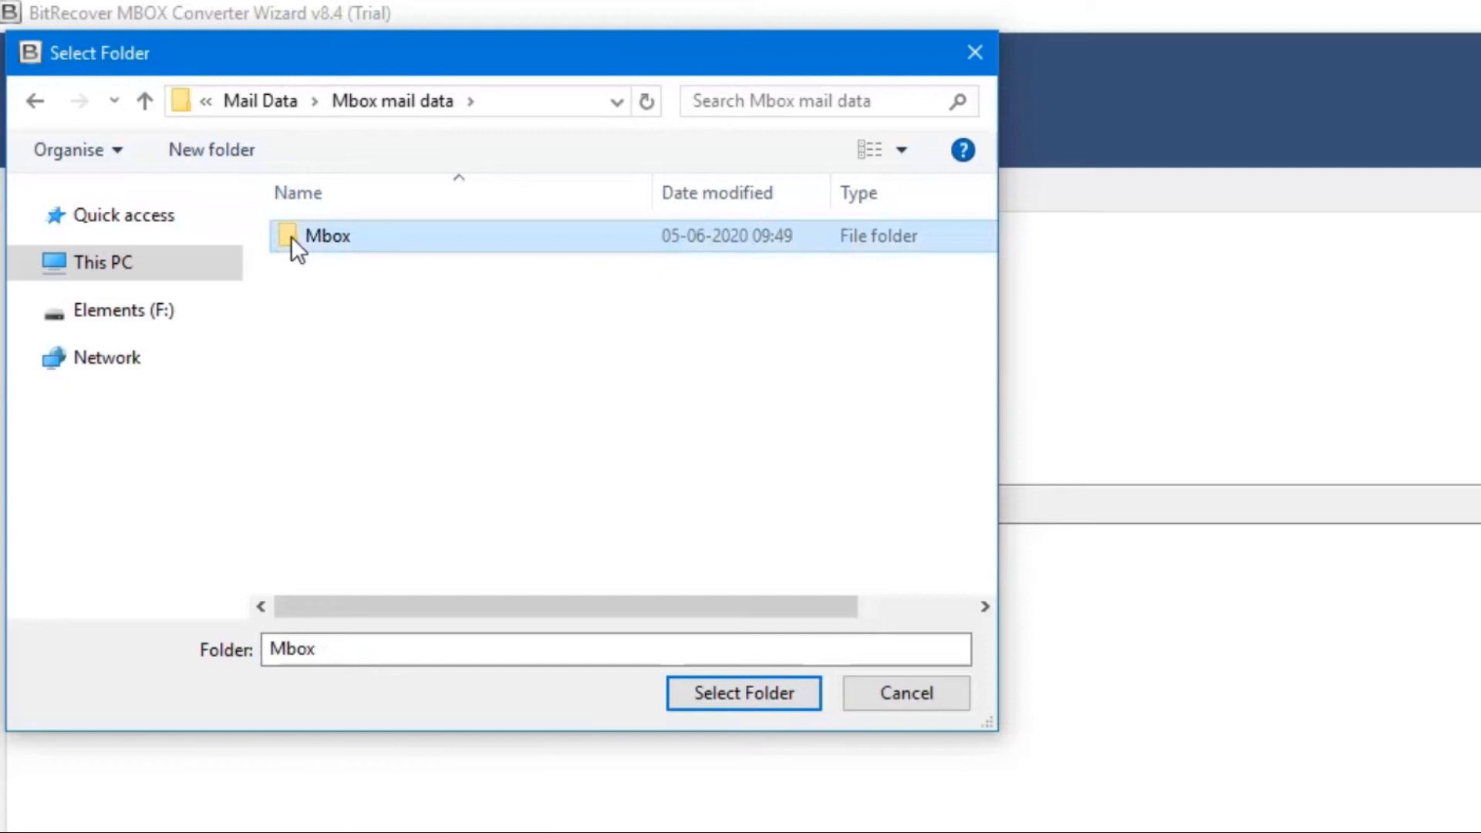
mouse_move(619, 553)
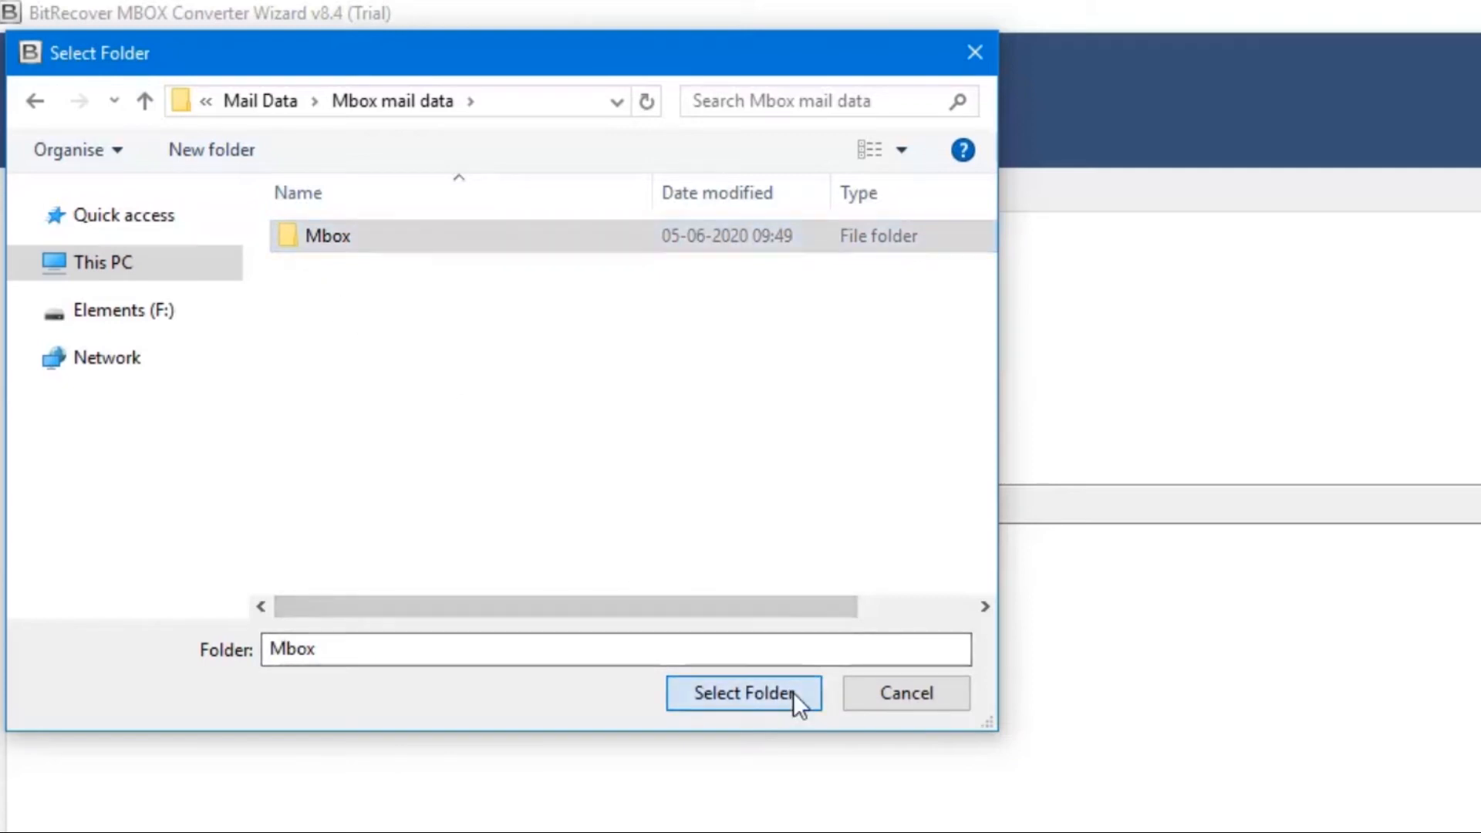
click(743, 693)
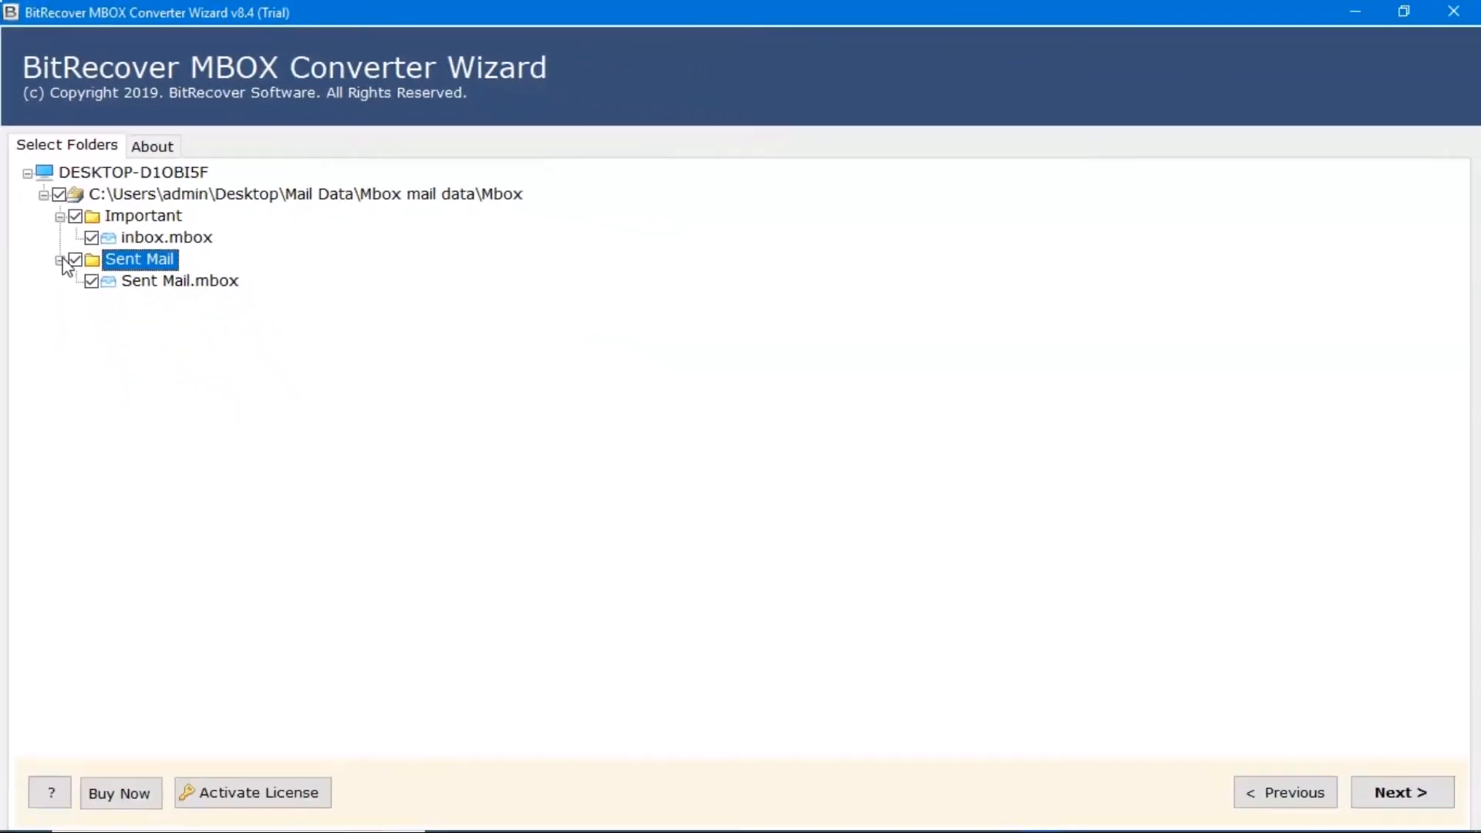
mouse_move(648, 492)
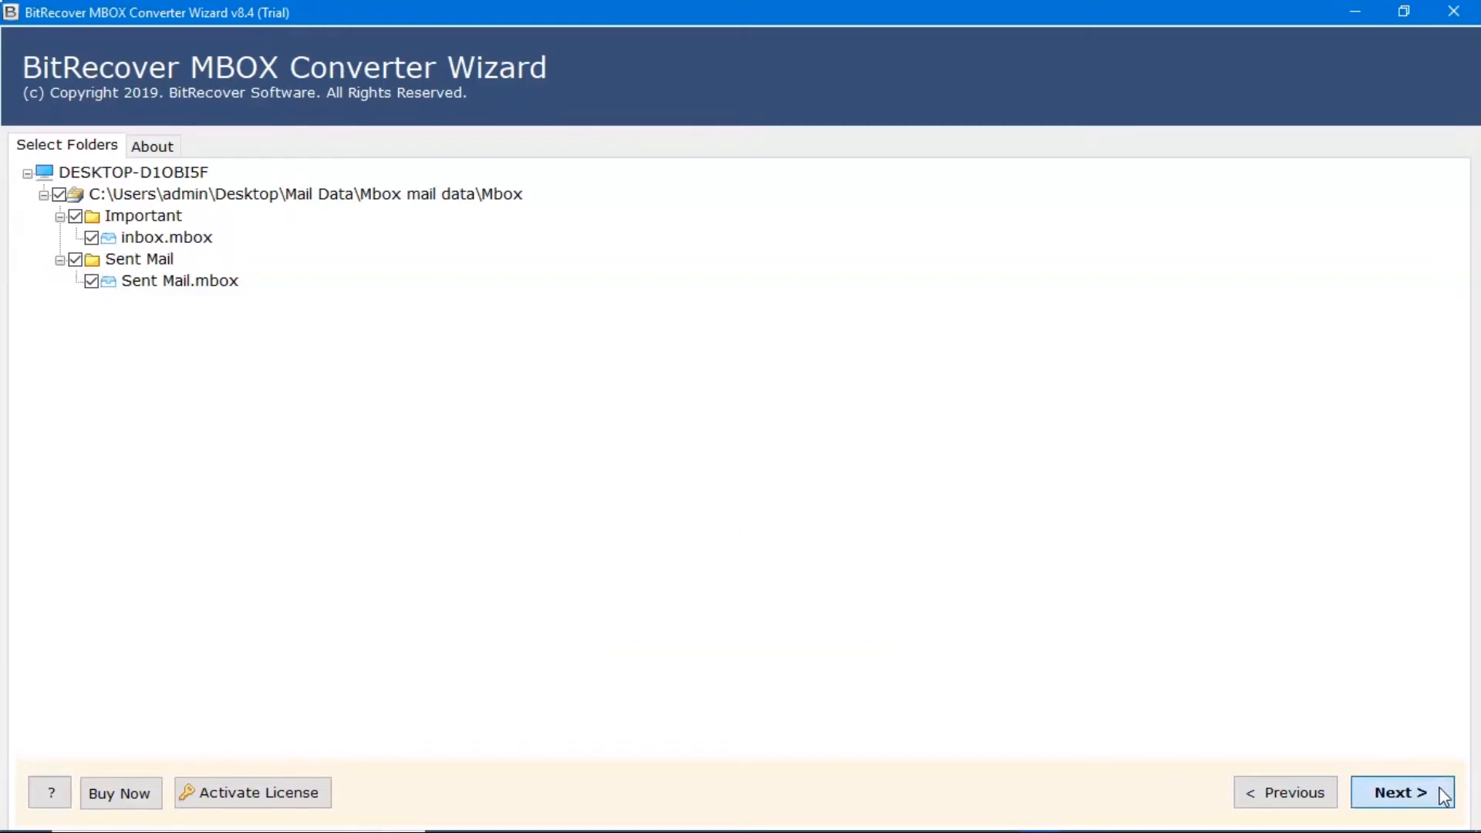
Keep inbox.mbox and Sent Mail.mbox checked and continue to saving options.
click(1397, 791)
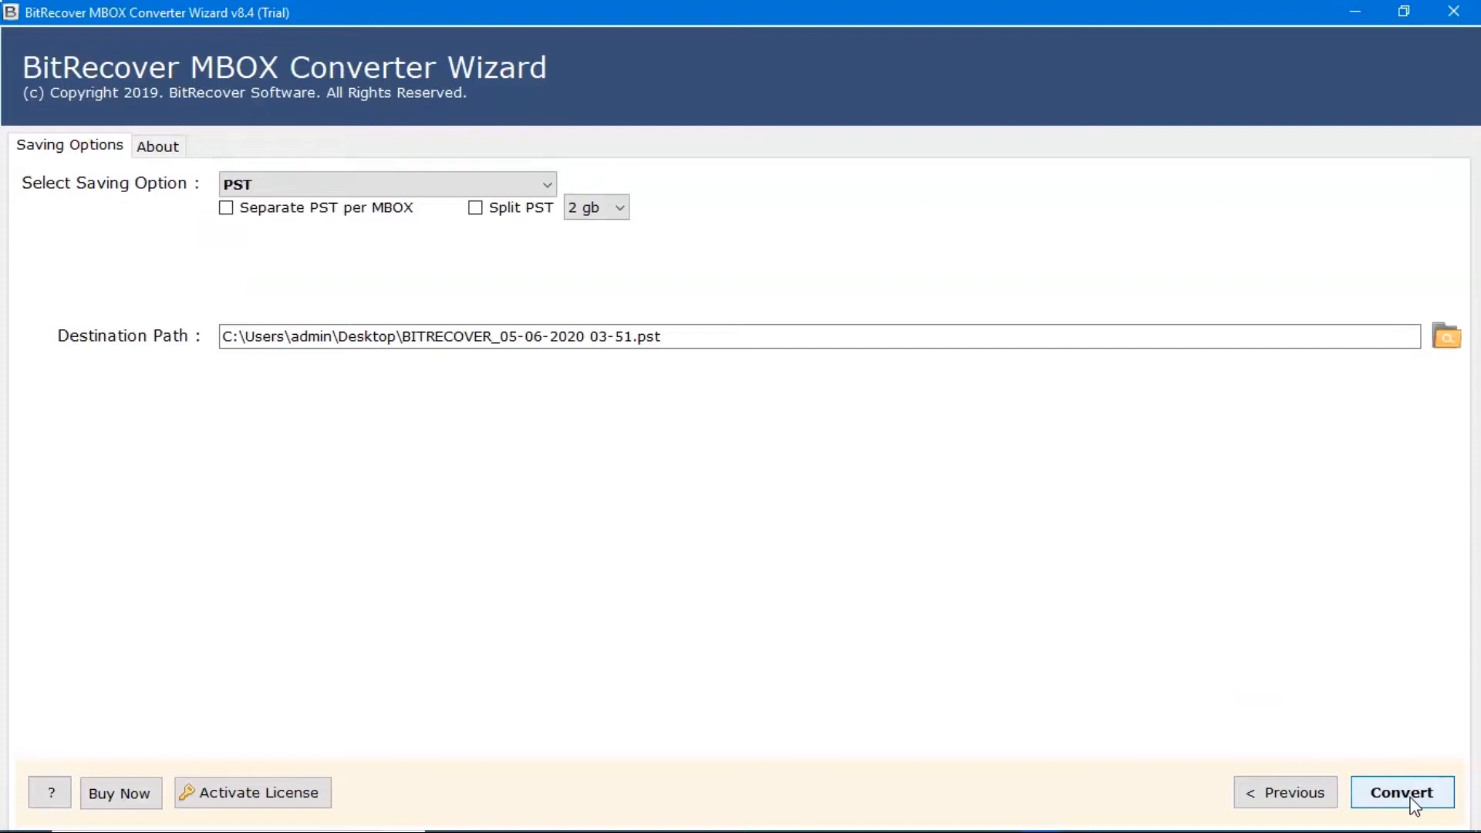
mouse_move(886, 477)
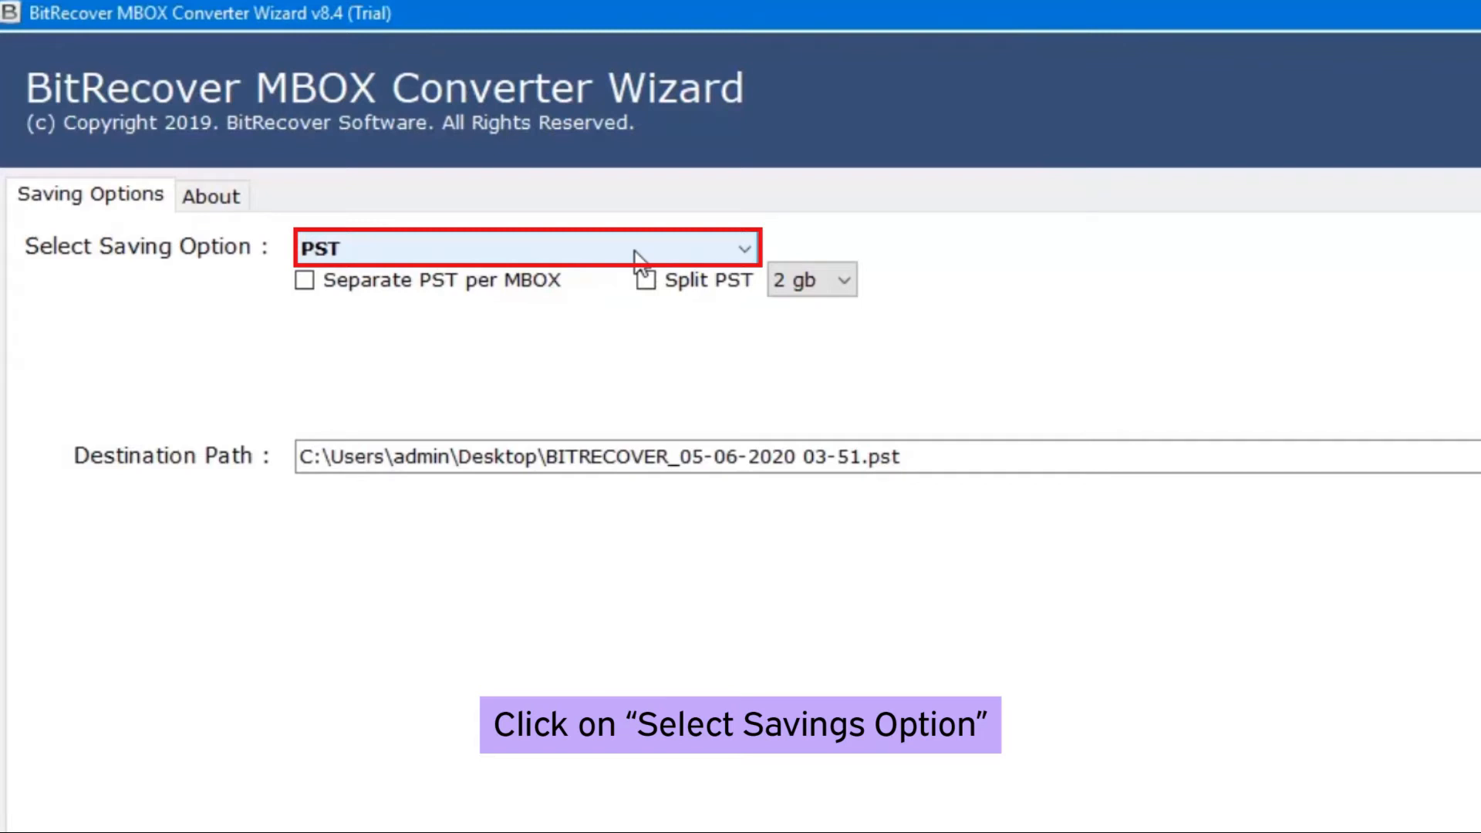
Choose PST as the output format with Separate PST per MBOX turned off.
click(524, 247)
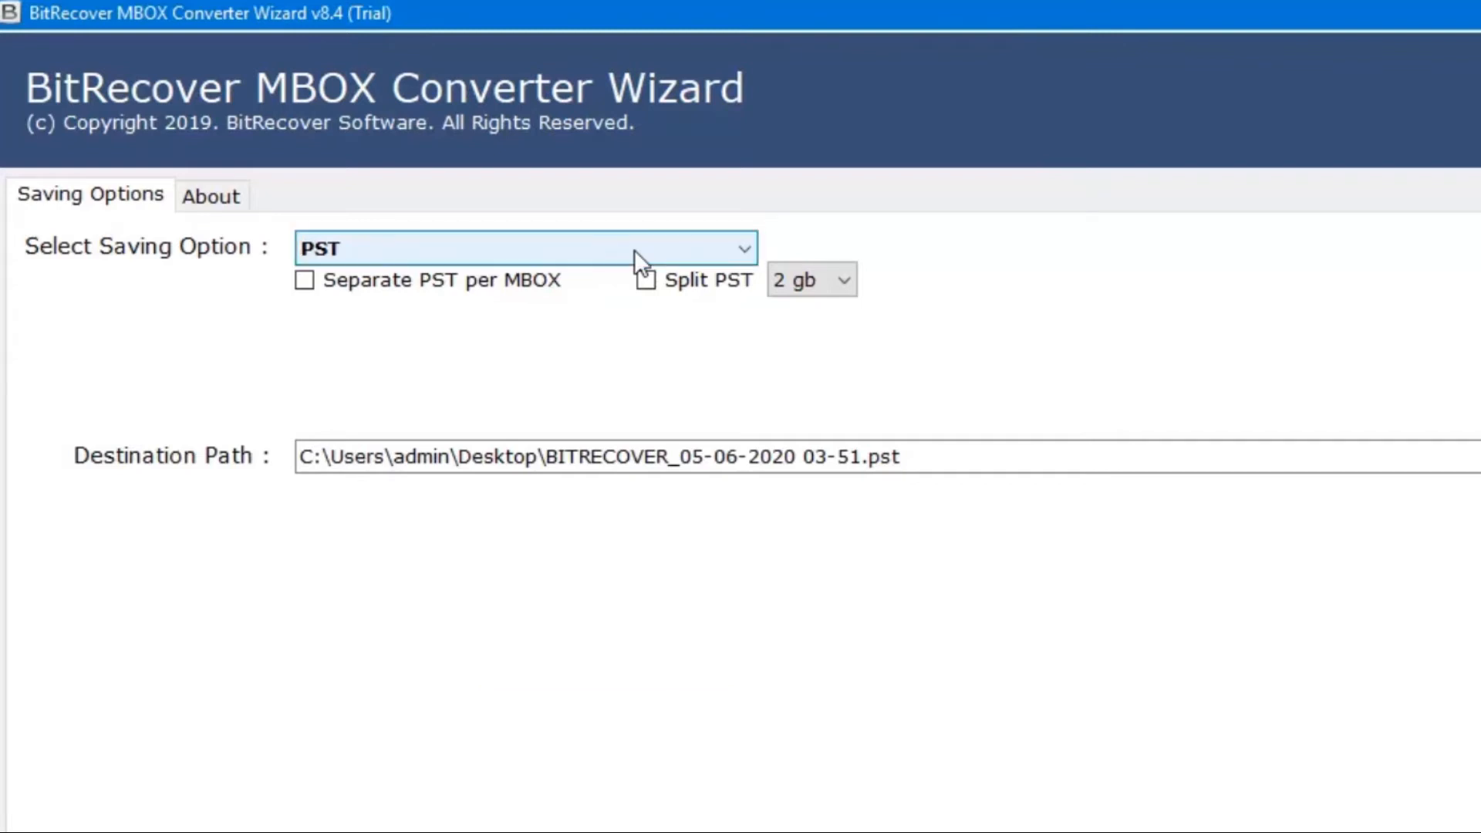
click(524, 248)
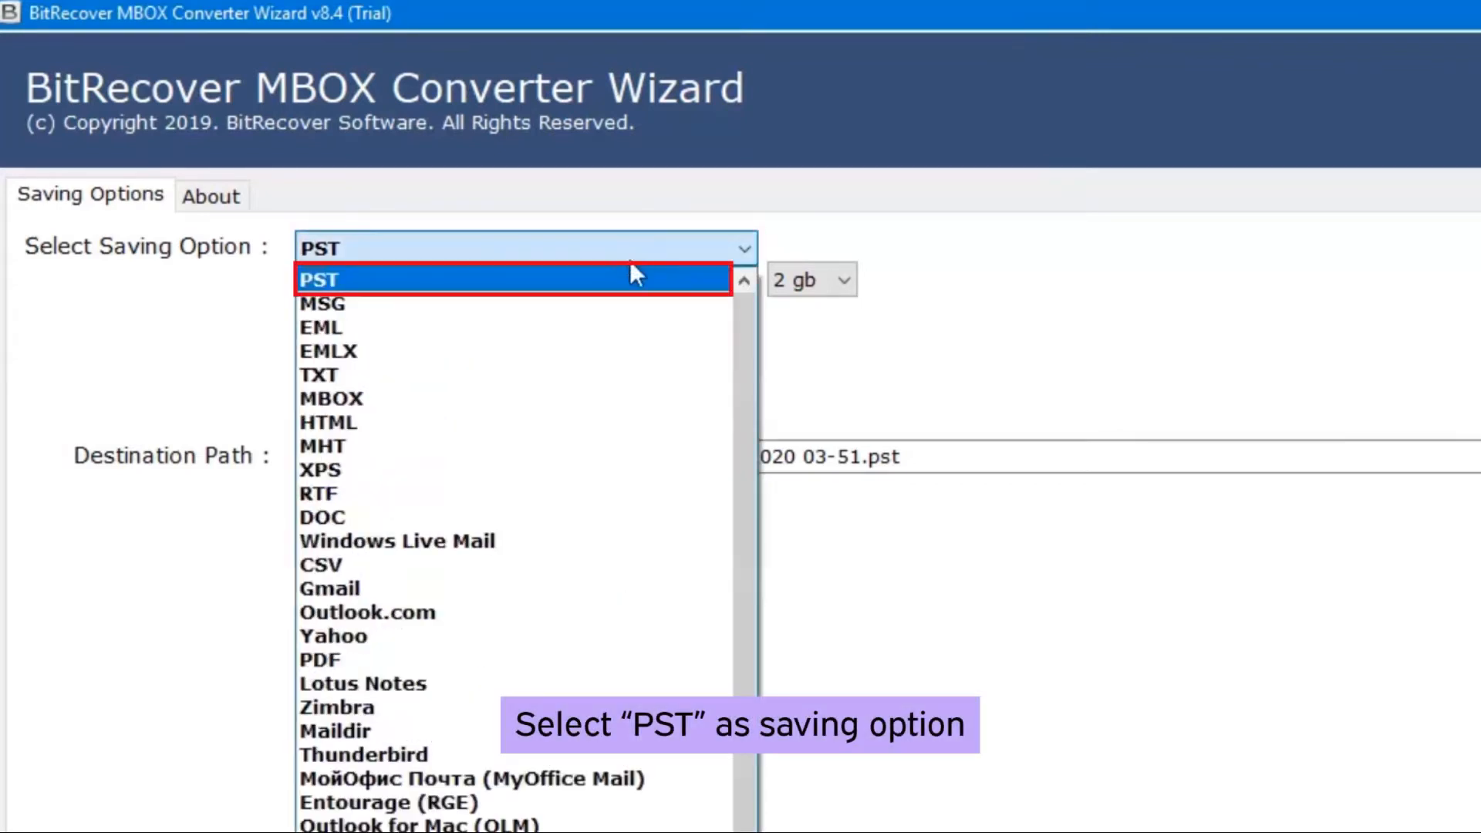
mouse_move(425, 288)
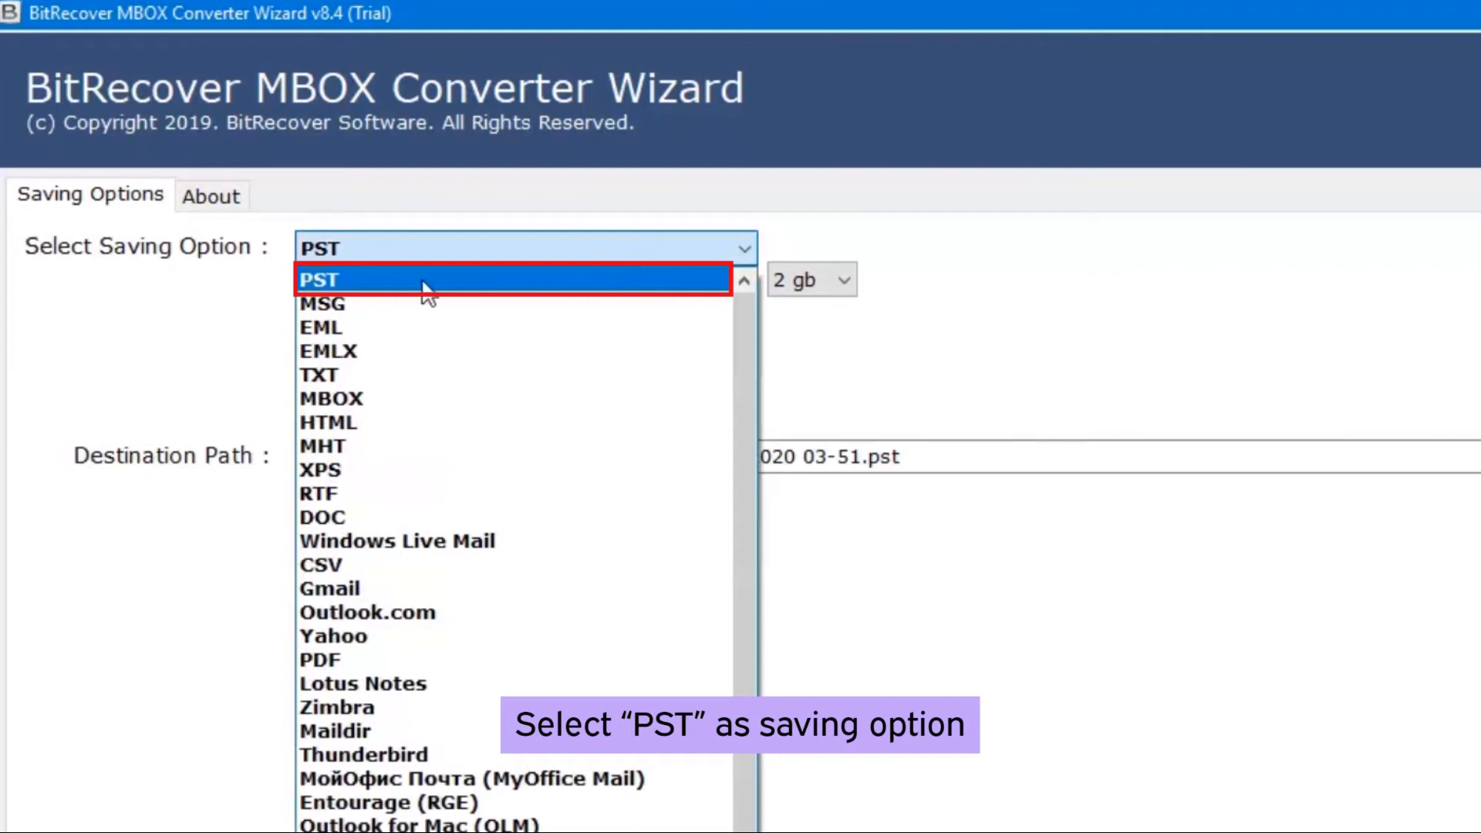
click(321, 279)
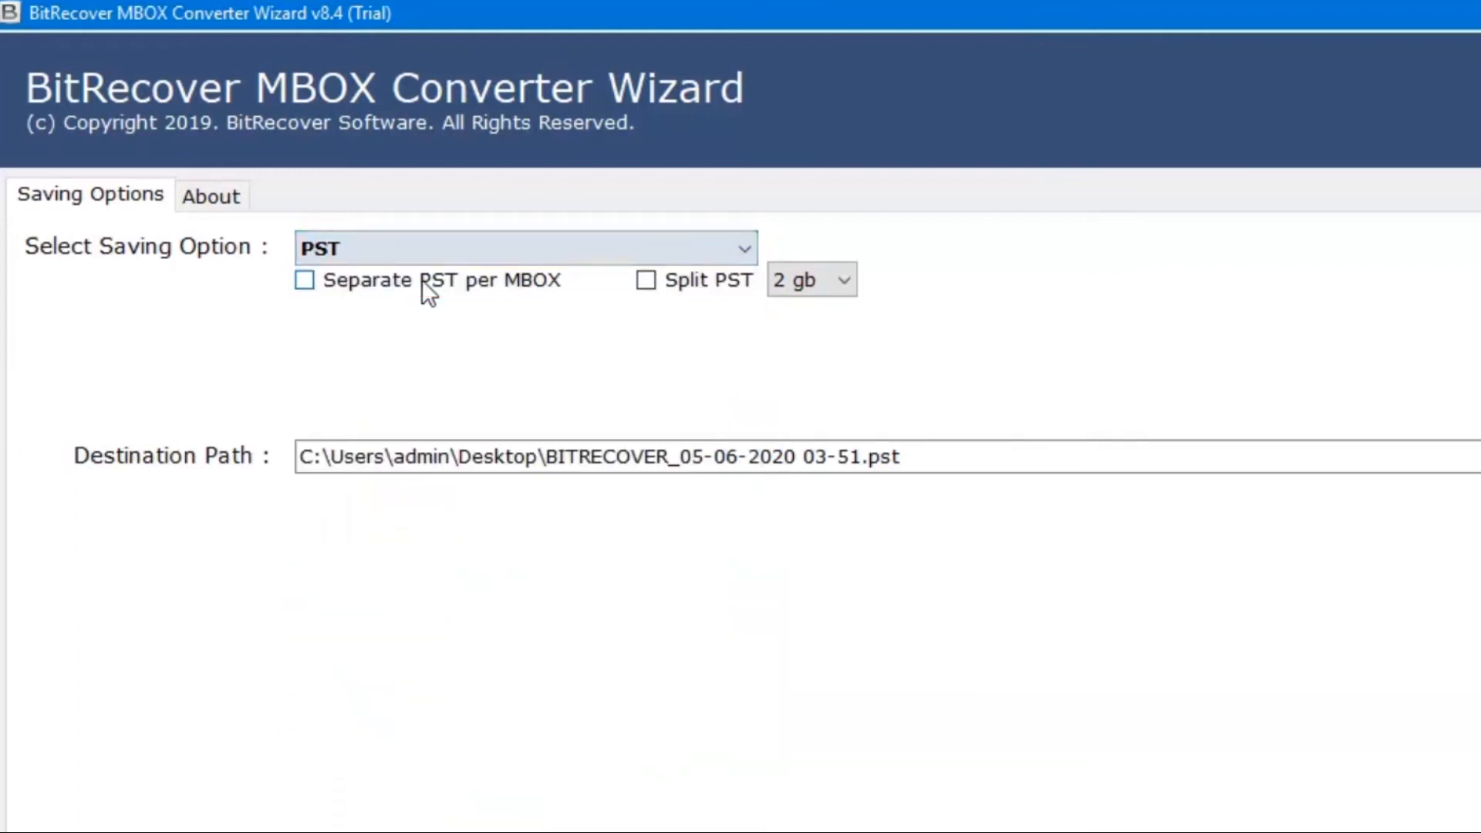
mouse_move(385, 325)
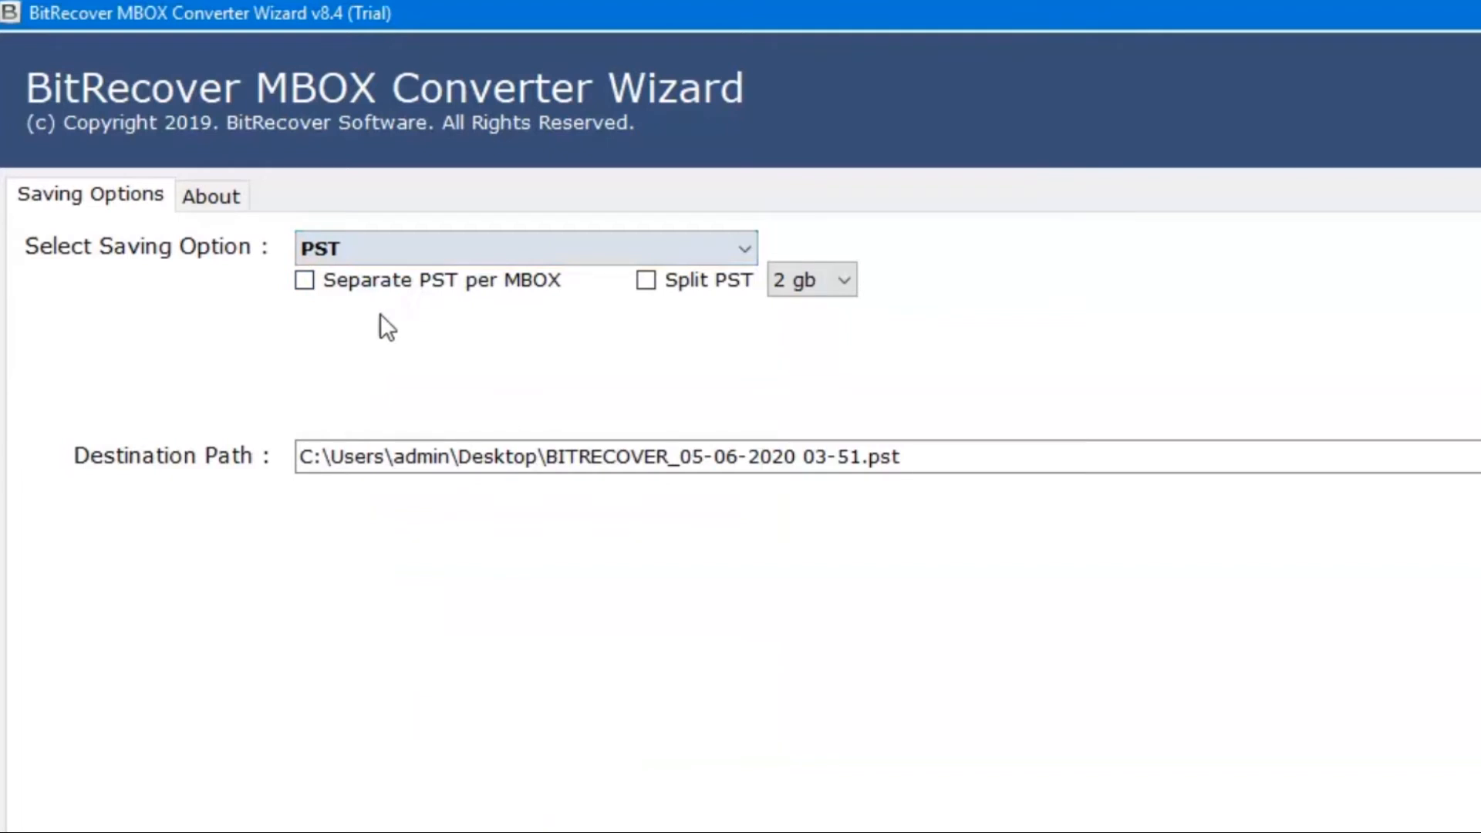
click(304, 279)
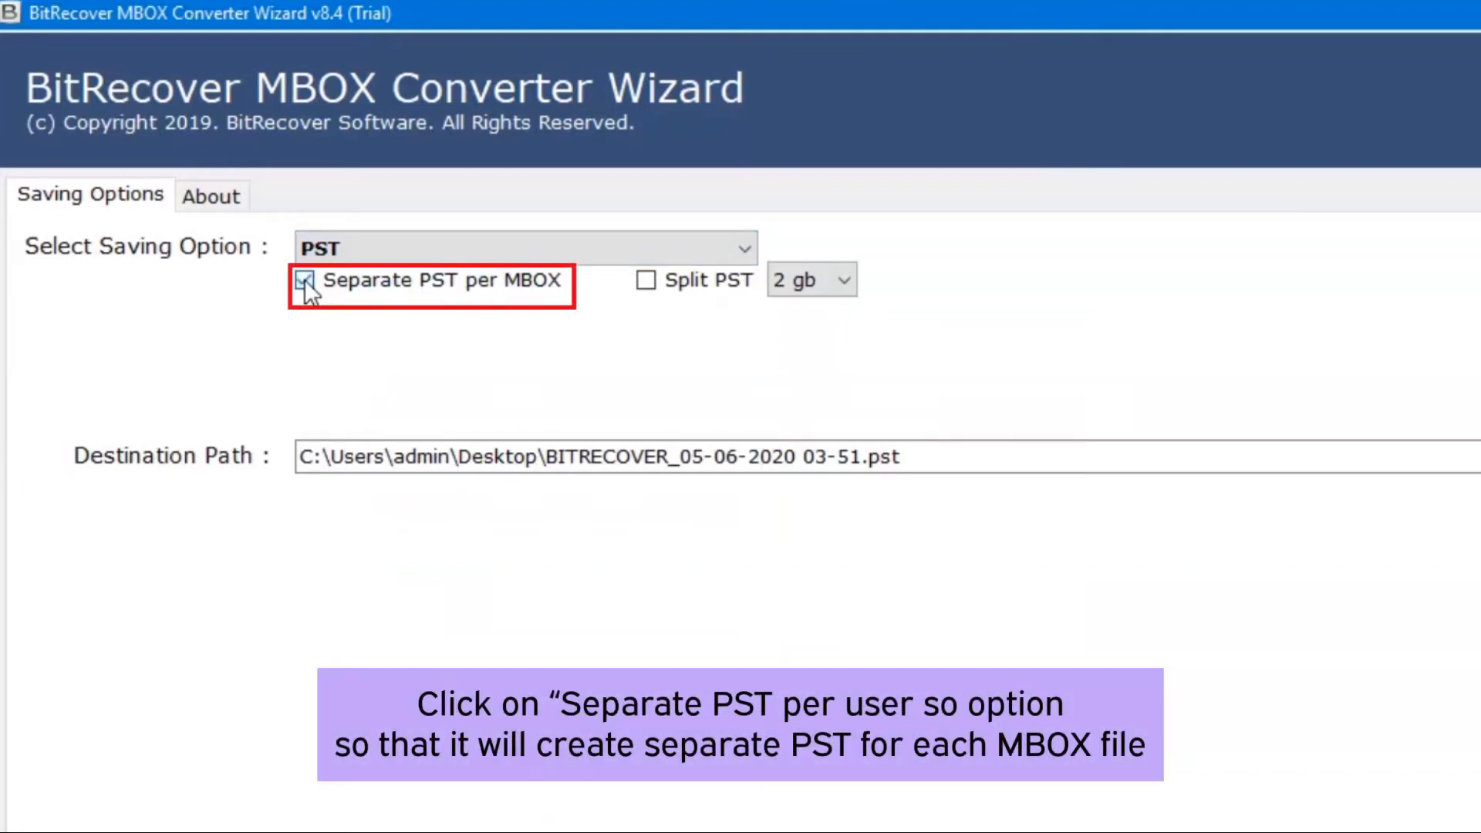
click(304, 279)
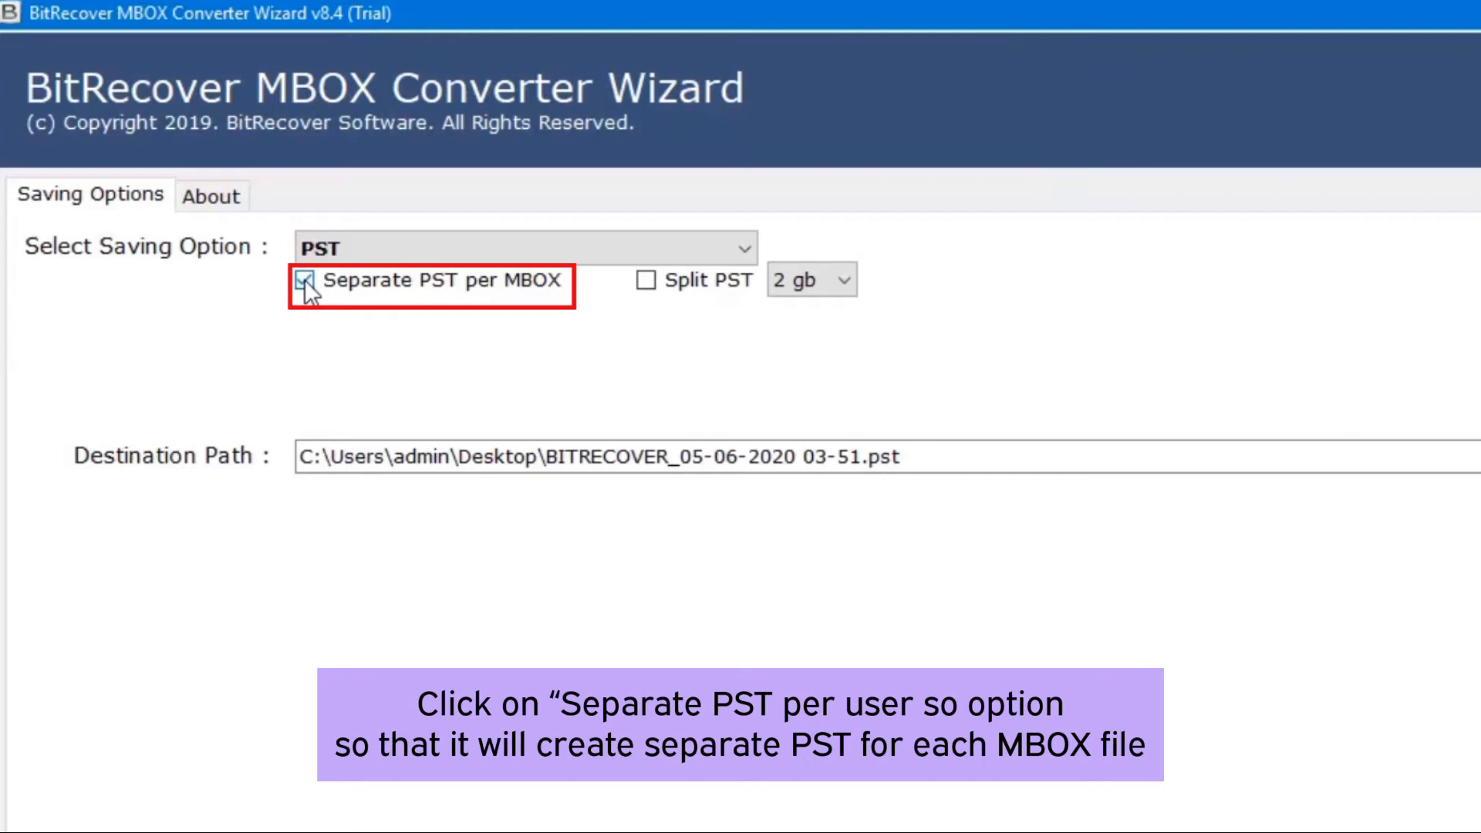
click(306, 281)
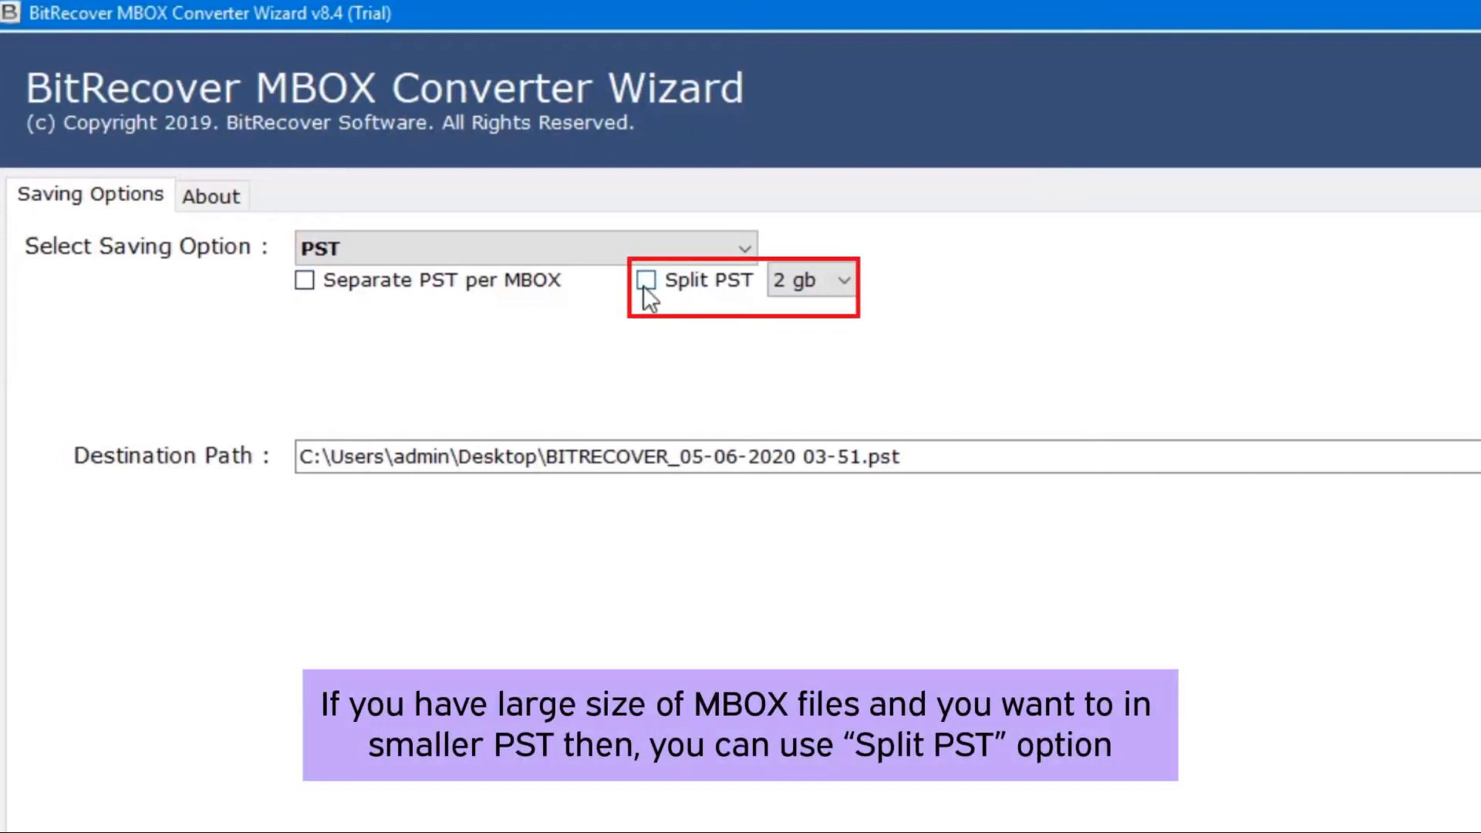
click(646, 279)
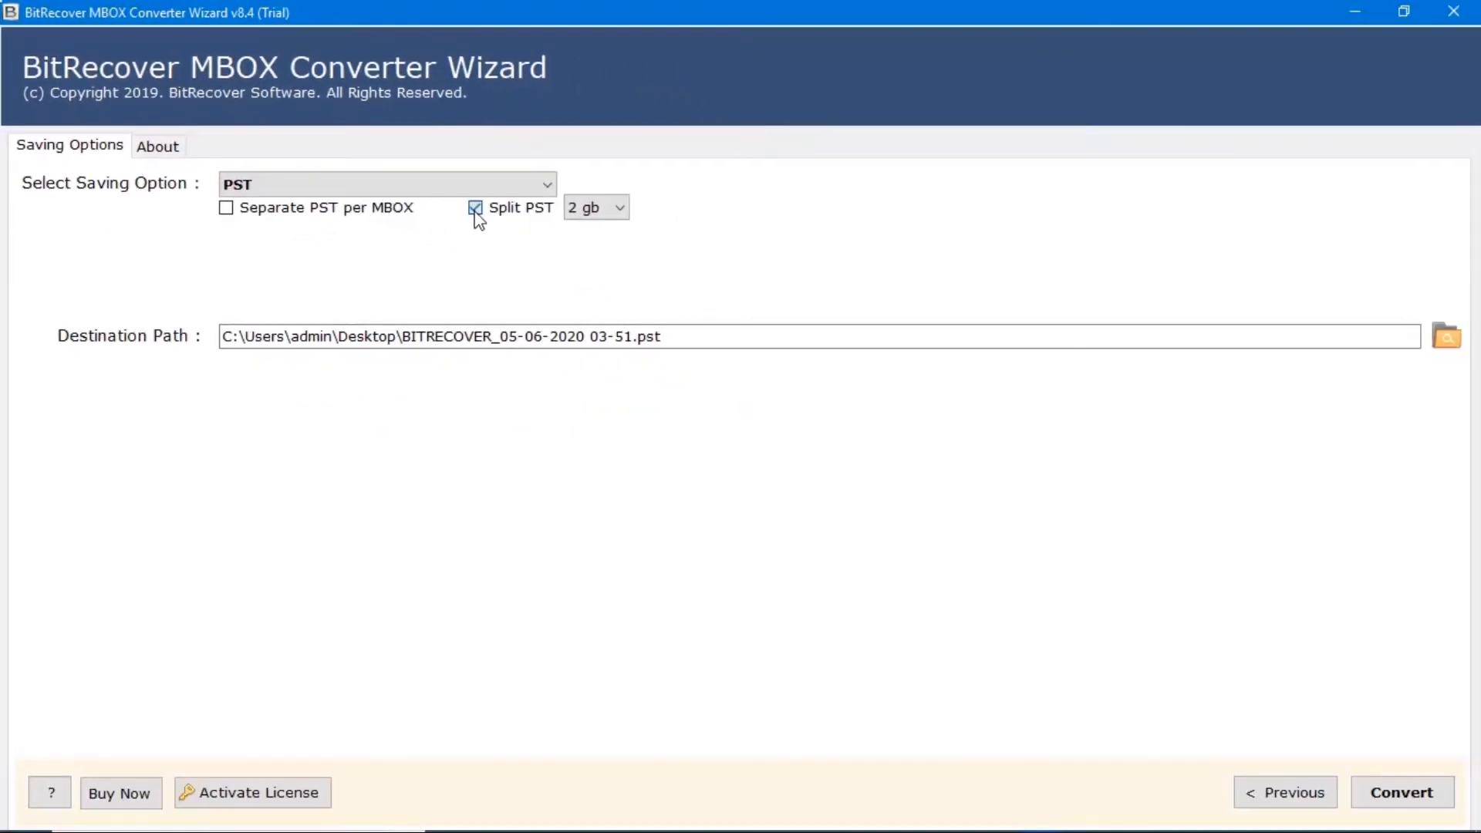
click(475, 208)
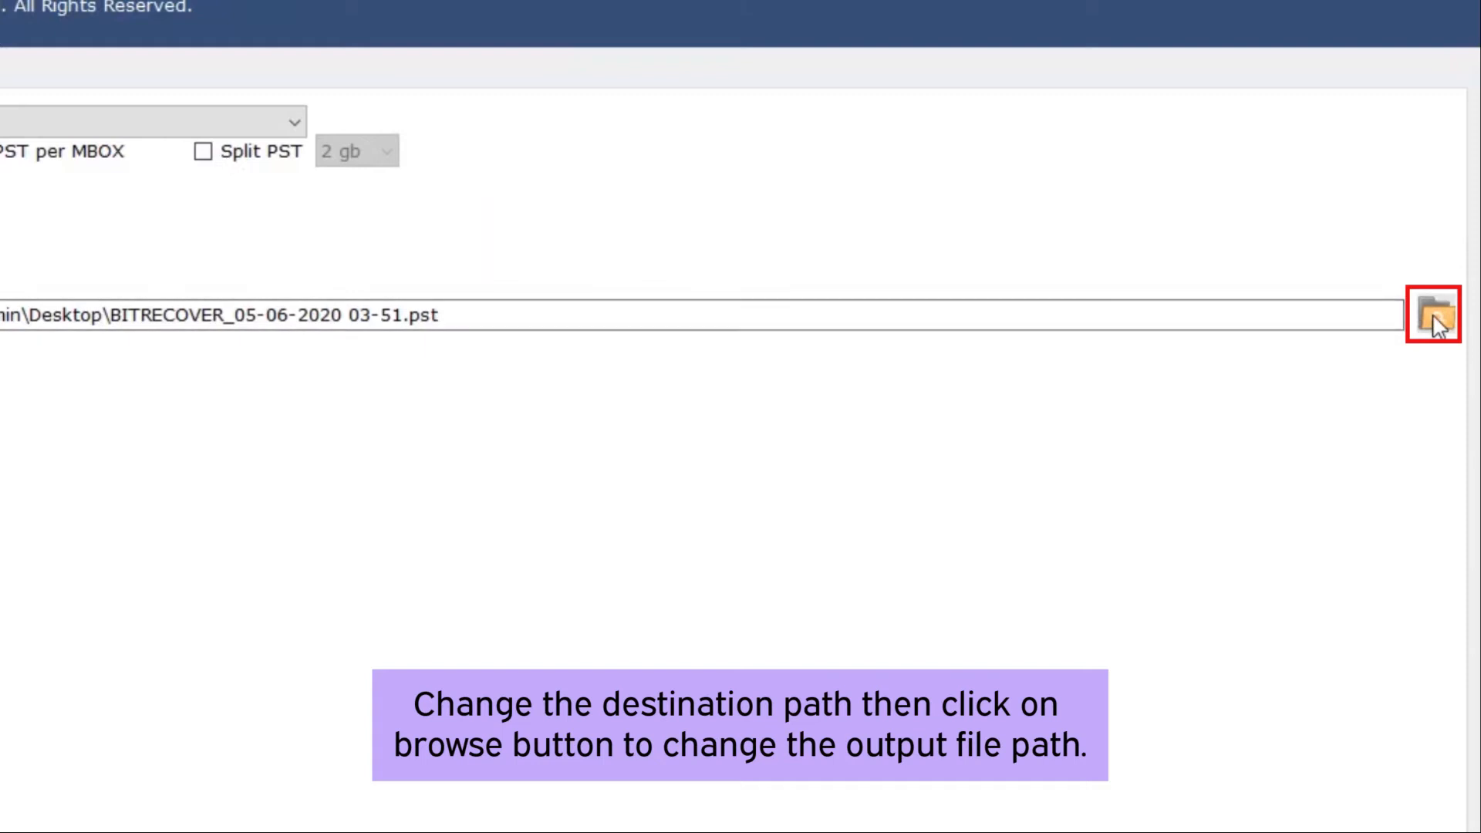
Set the destination to Desktop\Converted Mails and run the PST conversion.
click(1434, 317)
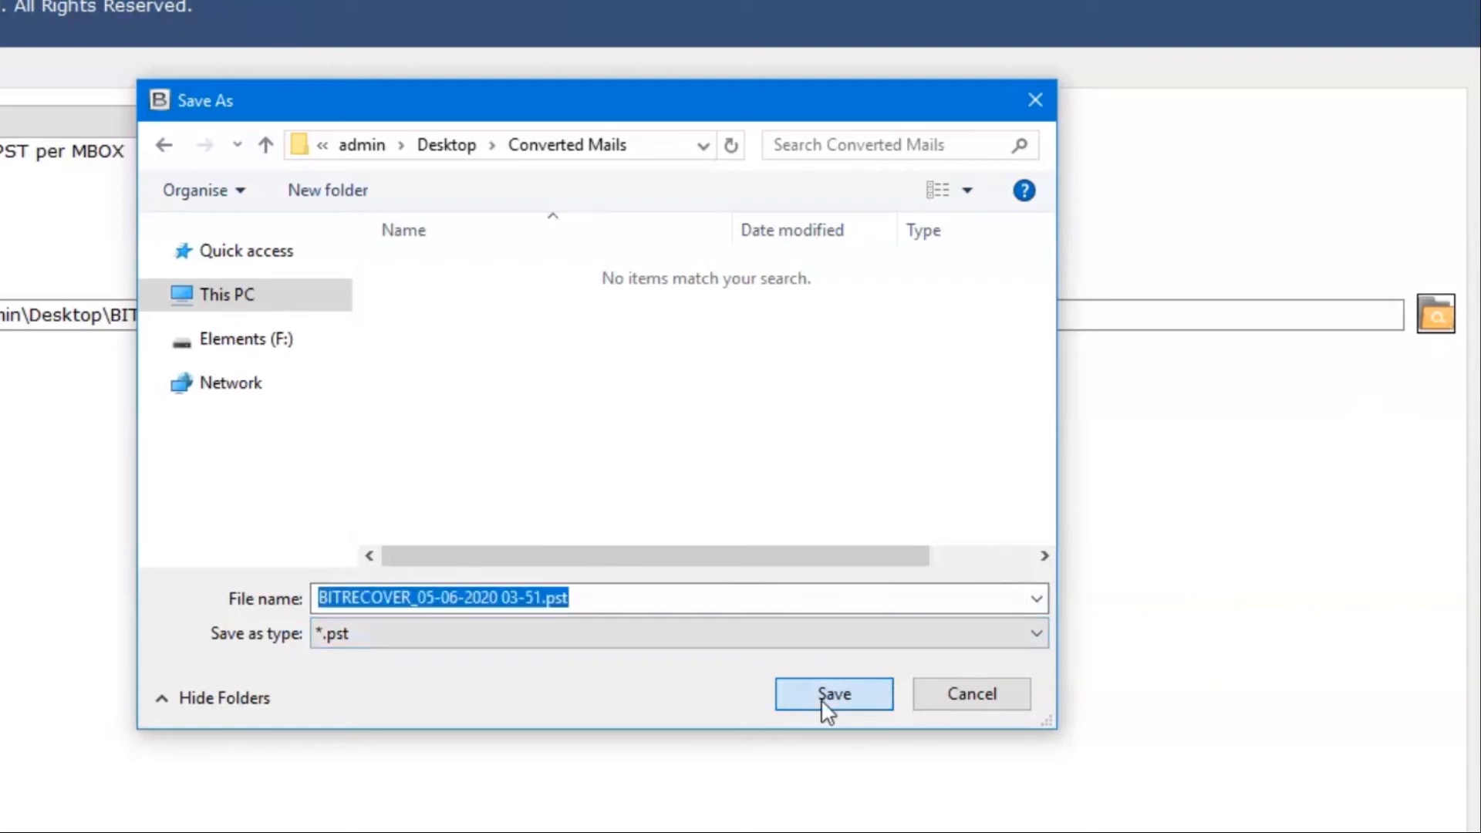
click(832, 694)
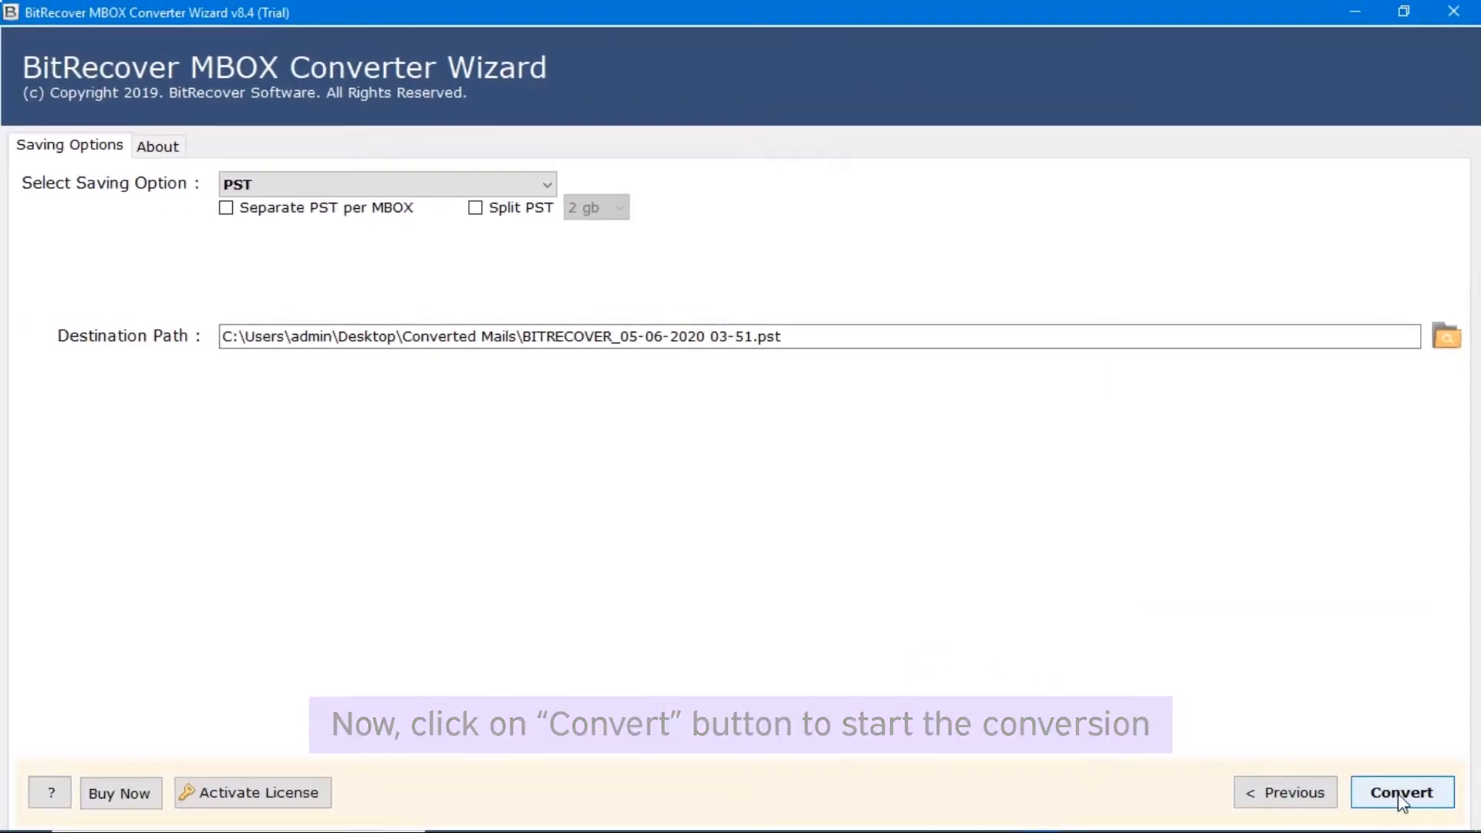
click(1401, 792)
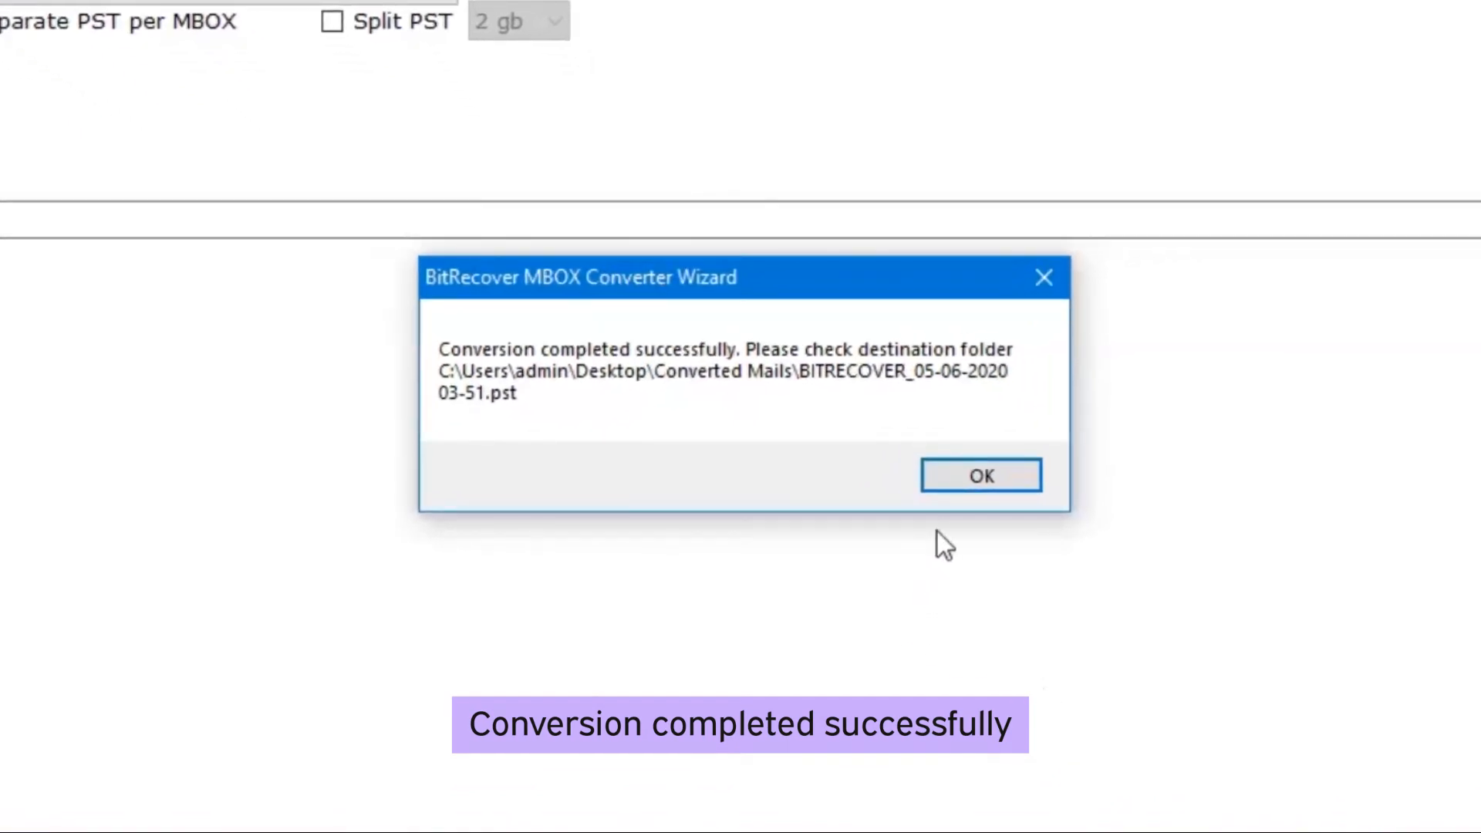
Dismiss the conversion-complete message and the 25-mail trial limit notice.
click(980, 475)
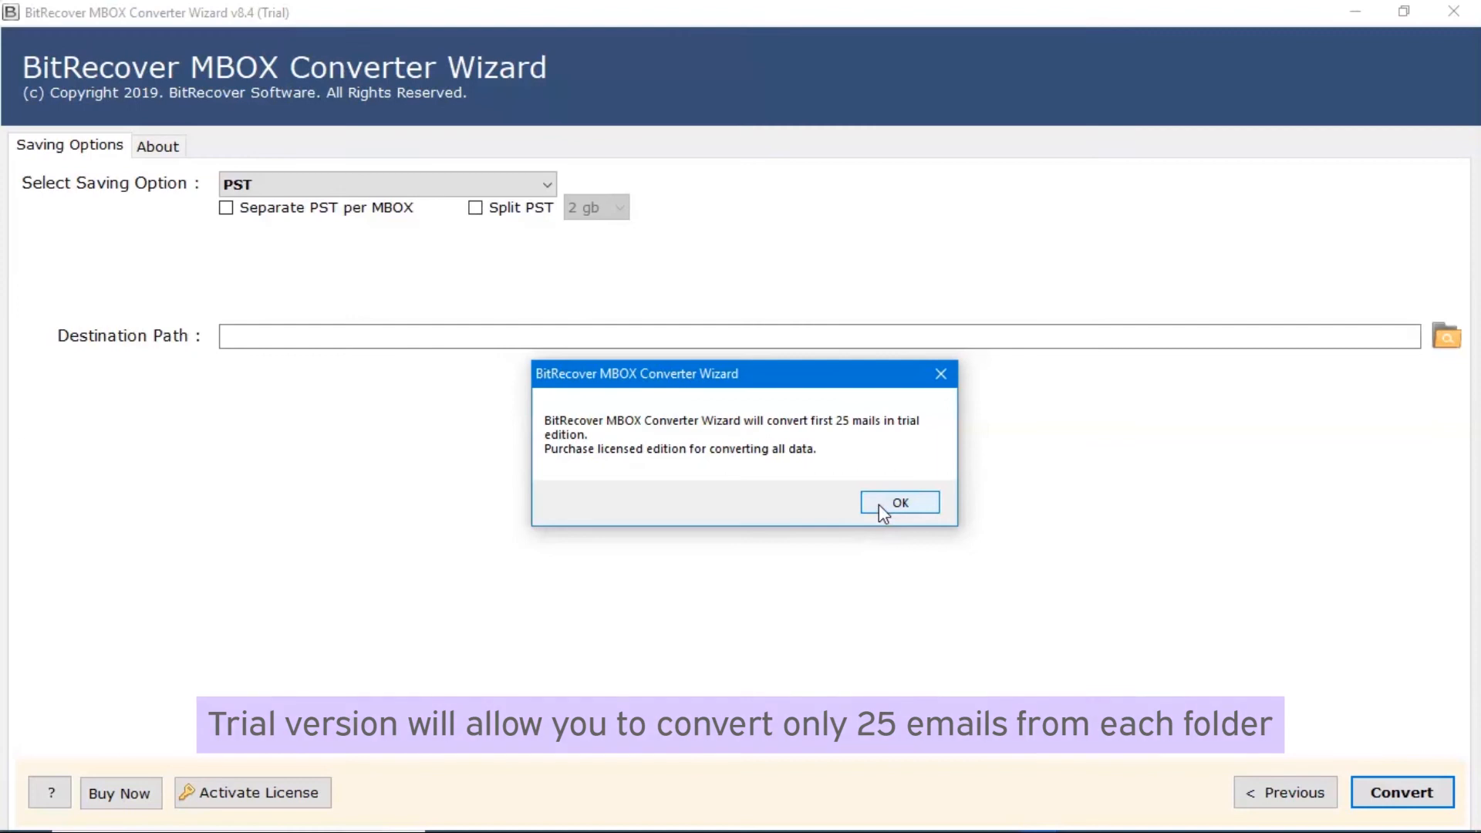
click(898, 501)
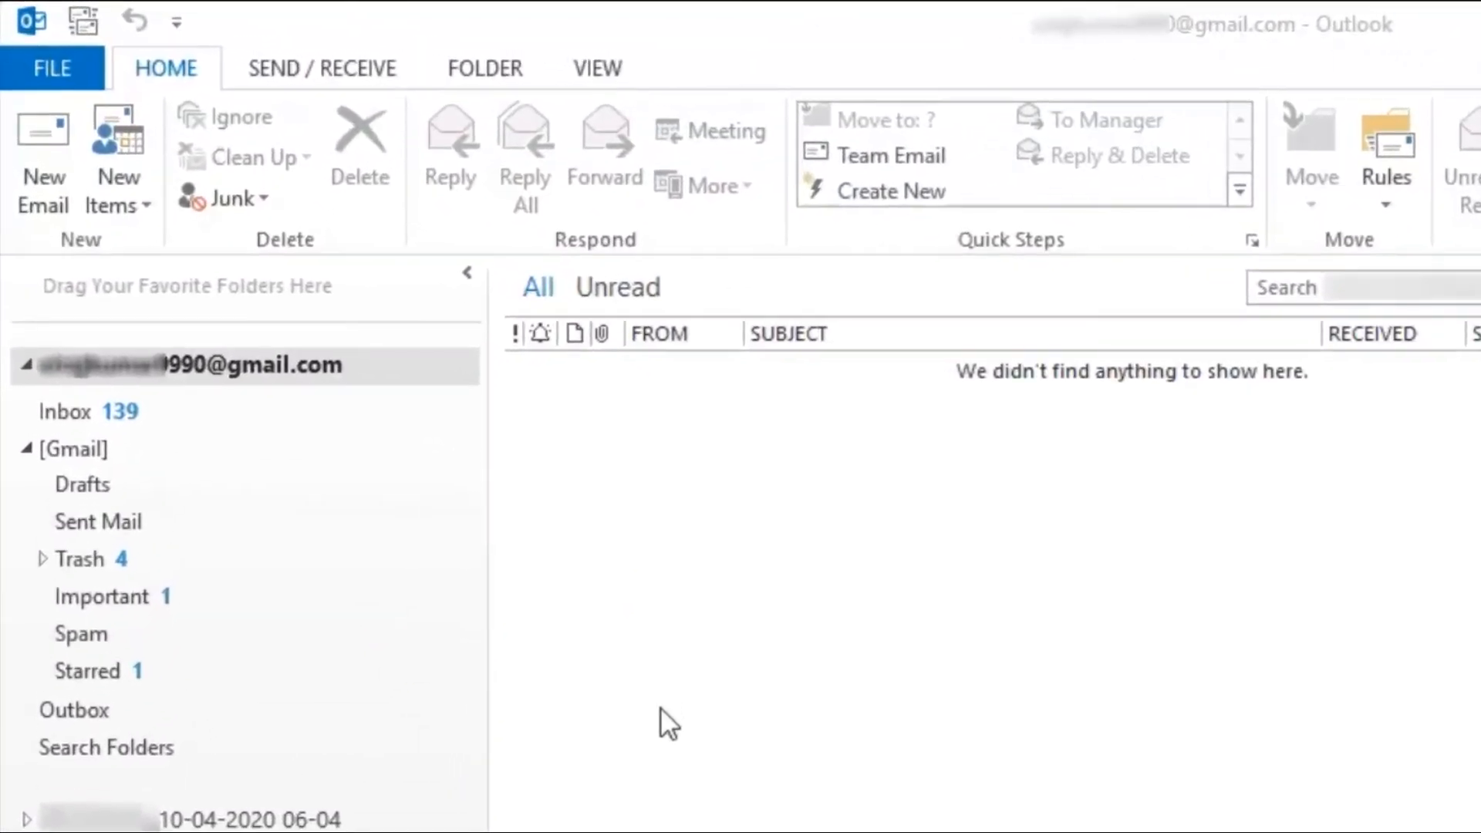
Go to File > Open & Export to open an Outlook data file.
click(52, 68)
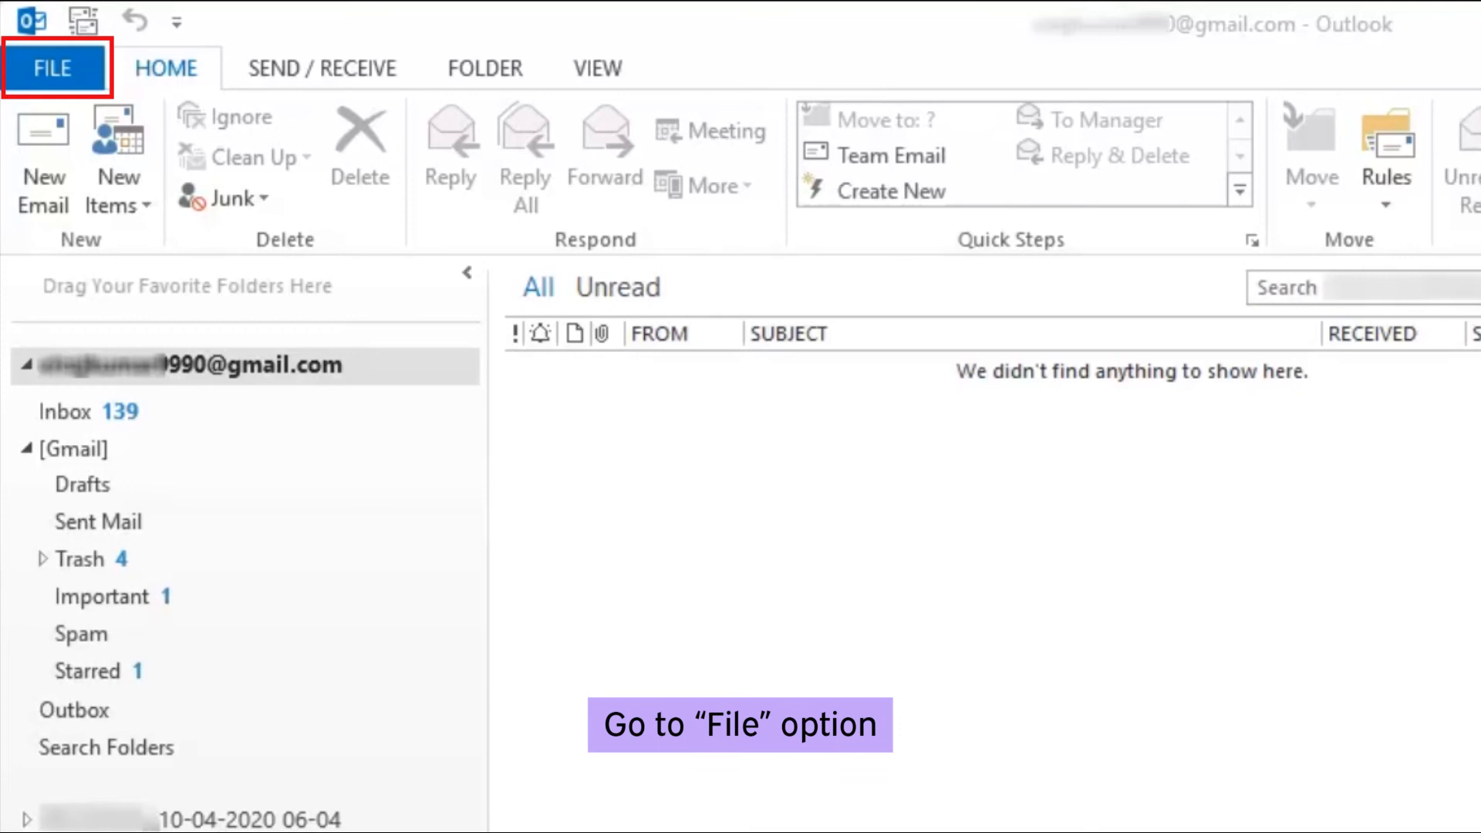
mouse_move(245, 326)
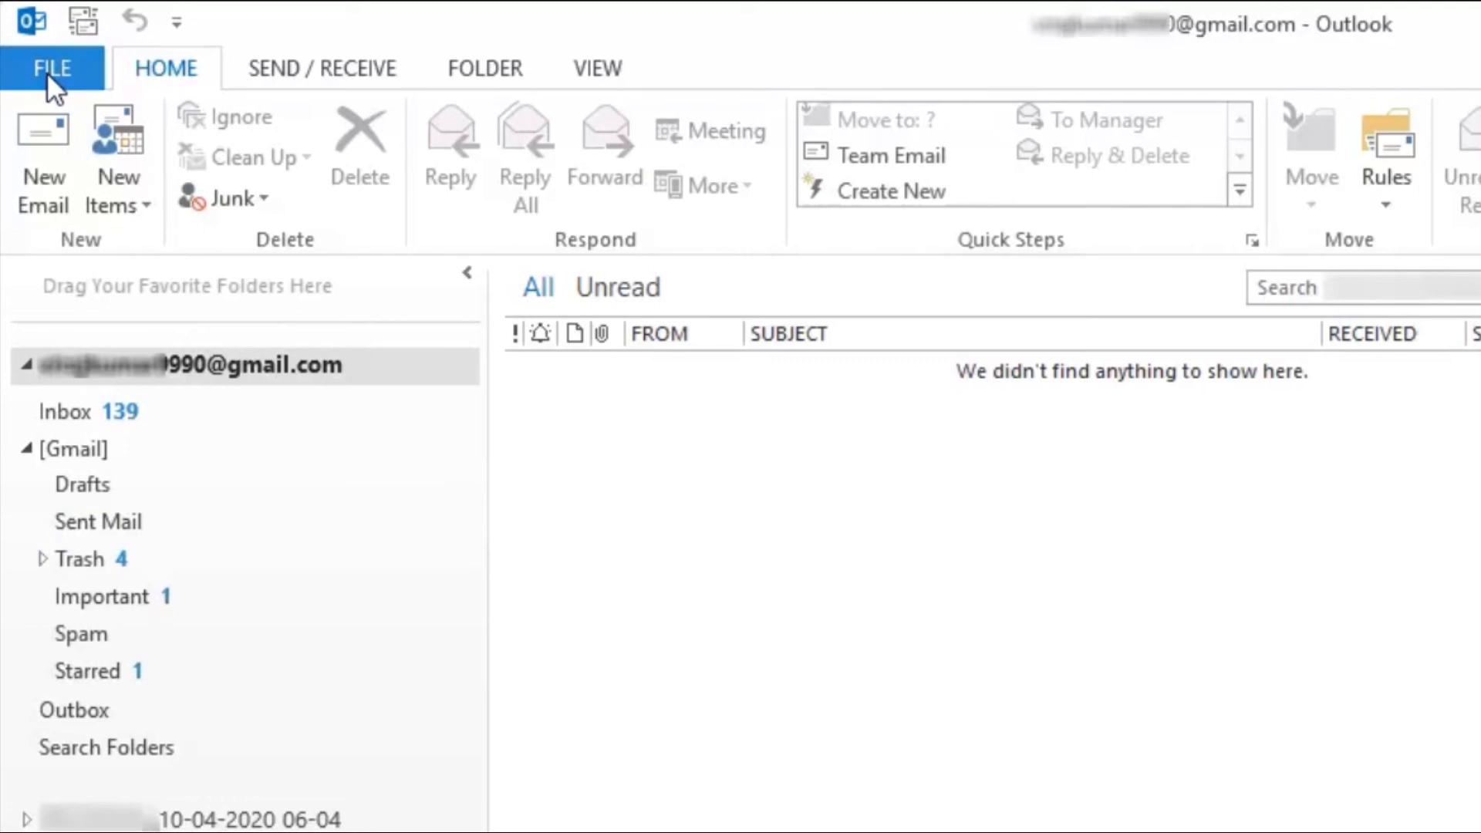
click(51, 68)
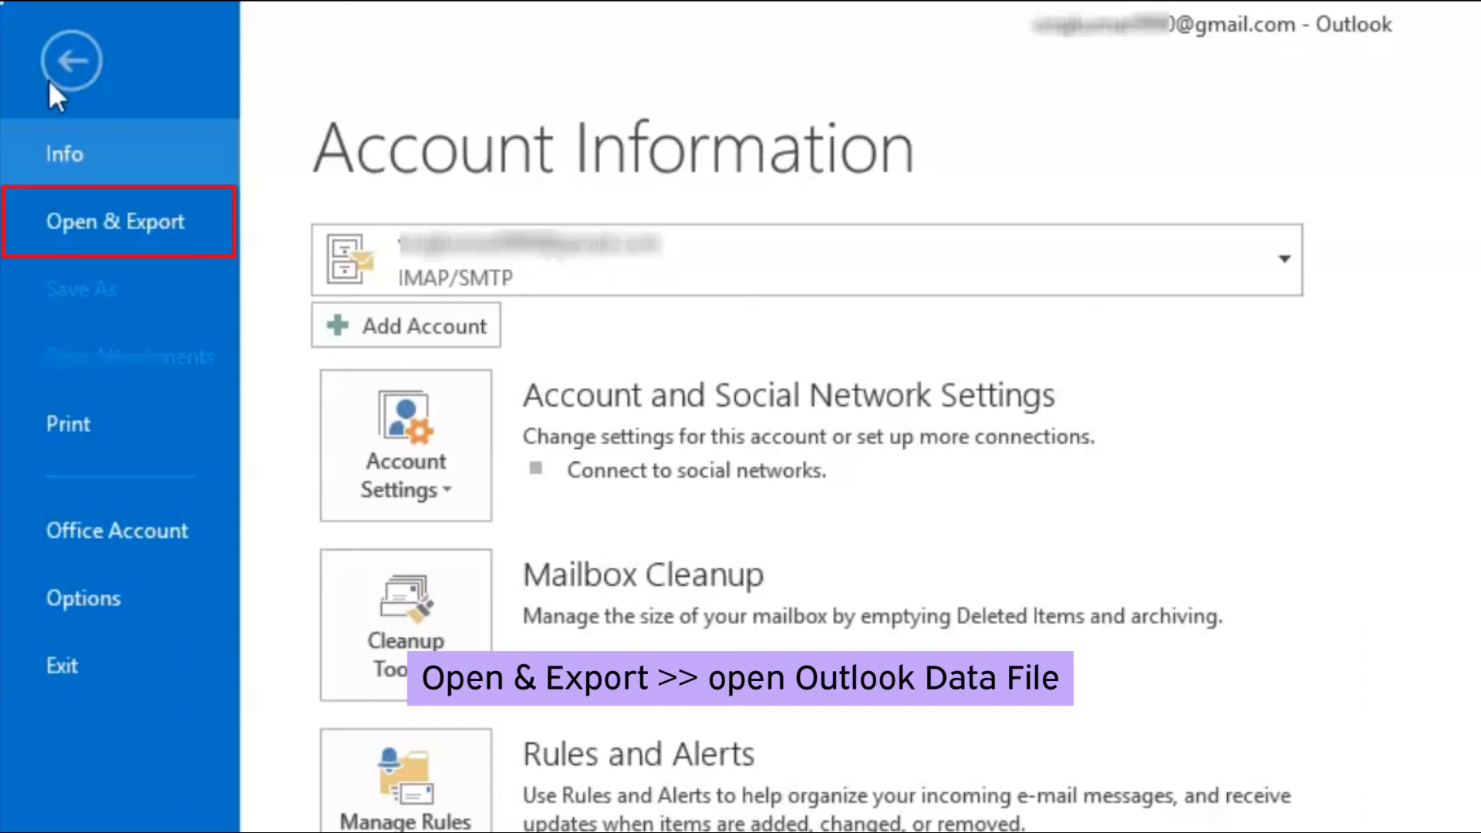
click(115, 222)
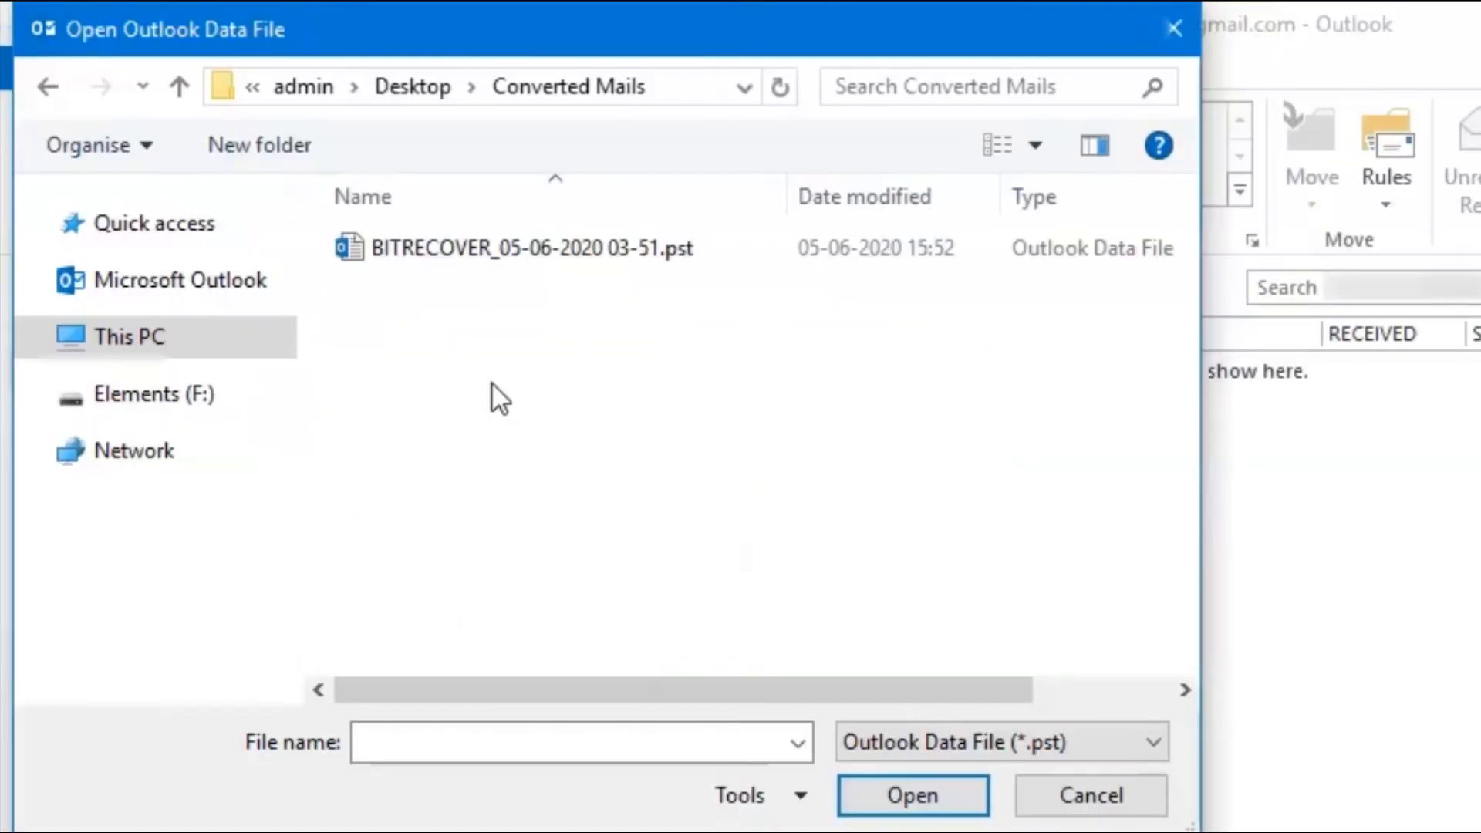
click(531, 248)
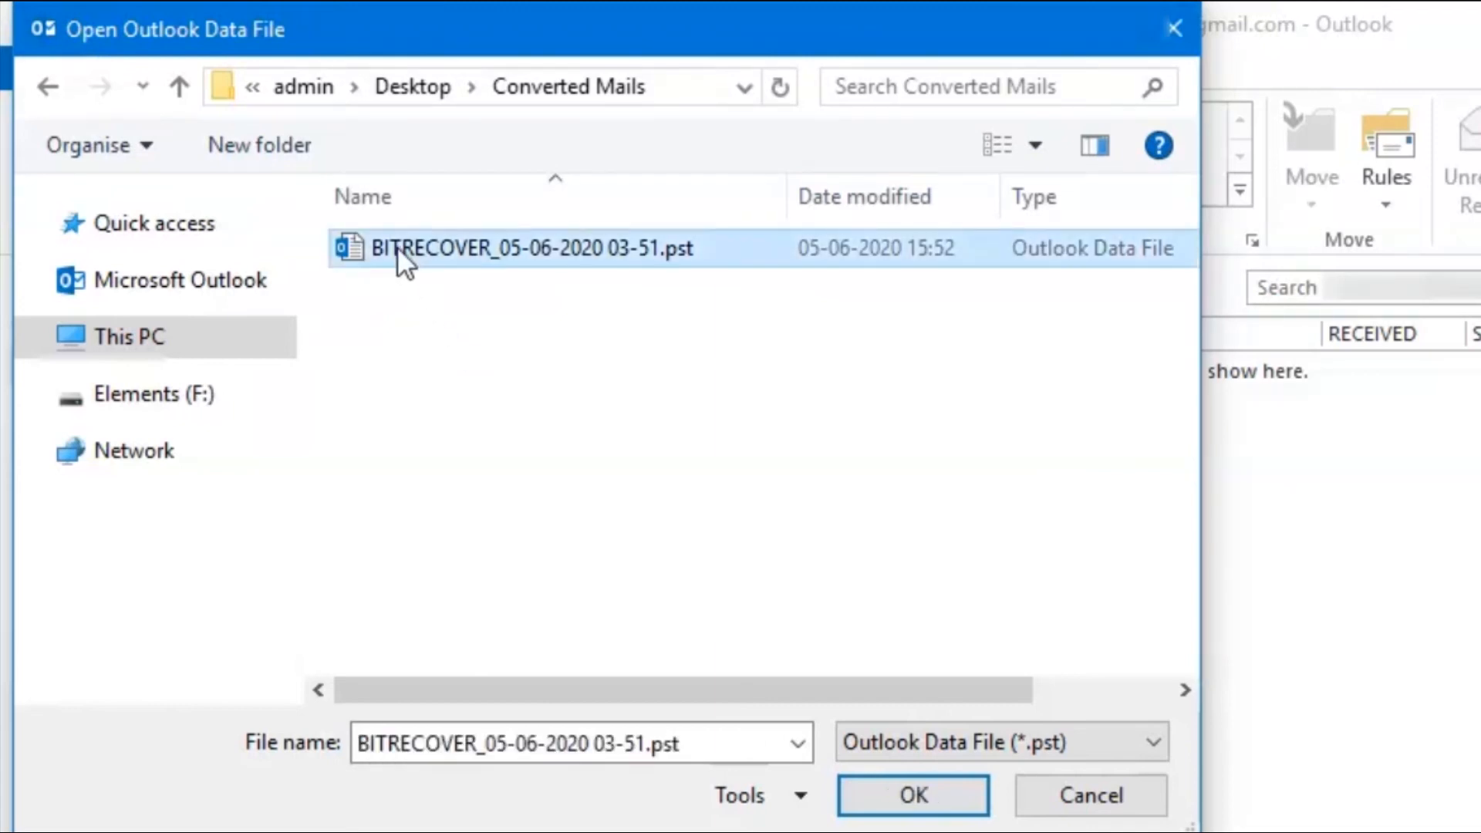
mouse_move(815, 697)
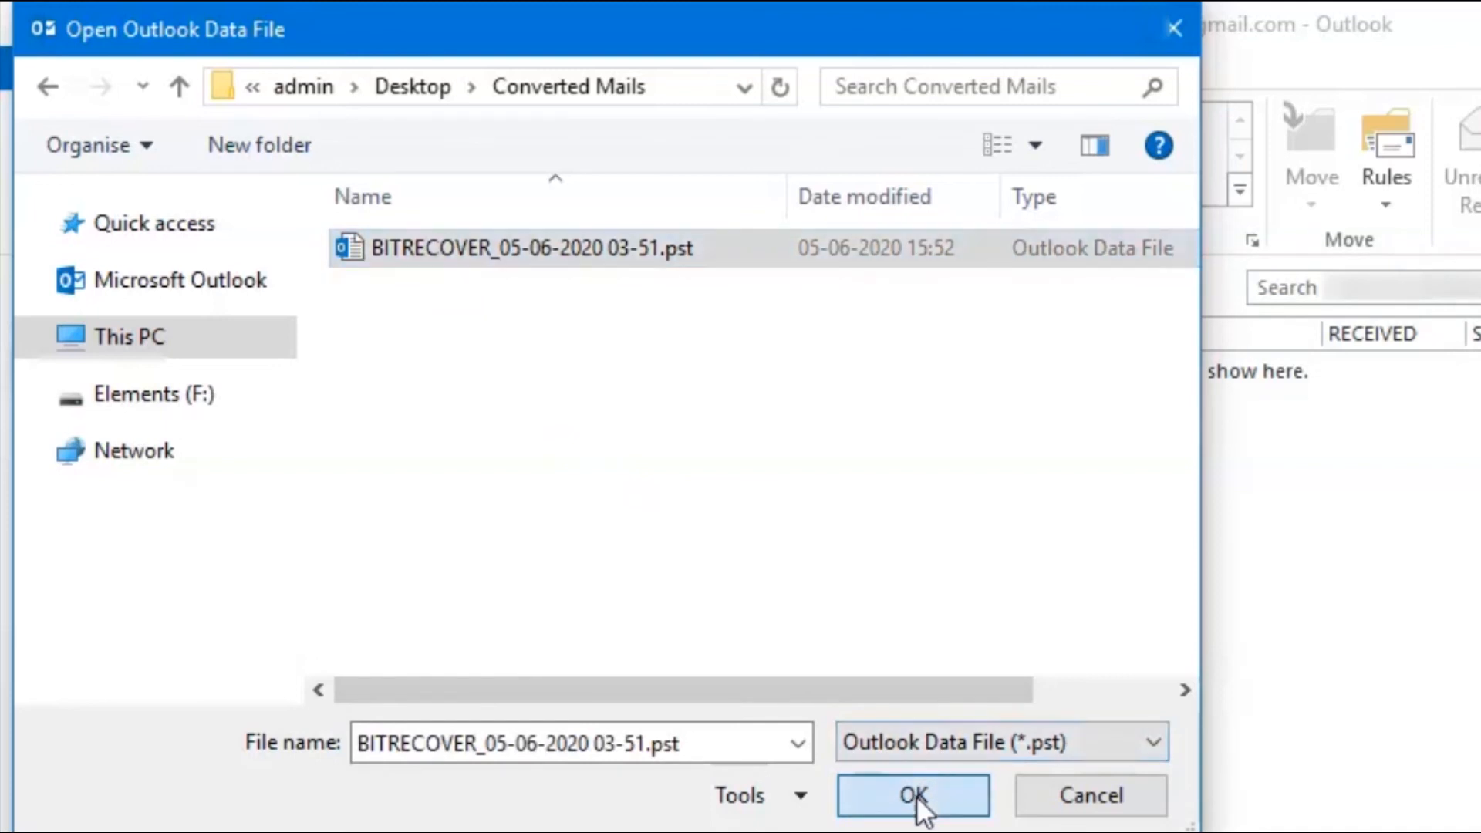
click(910, 794)
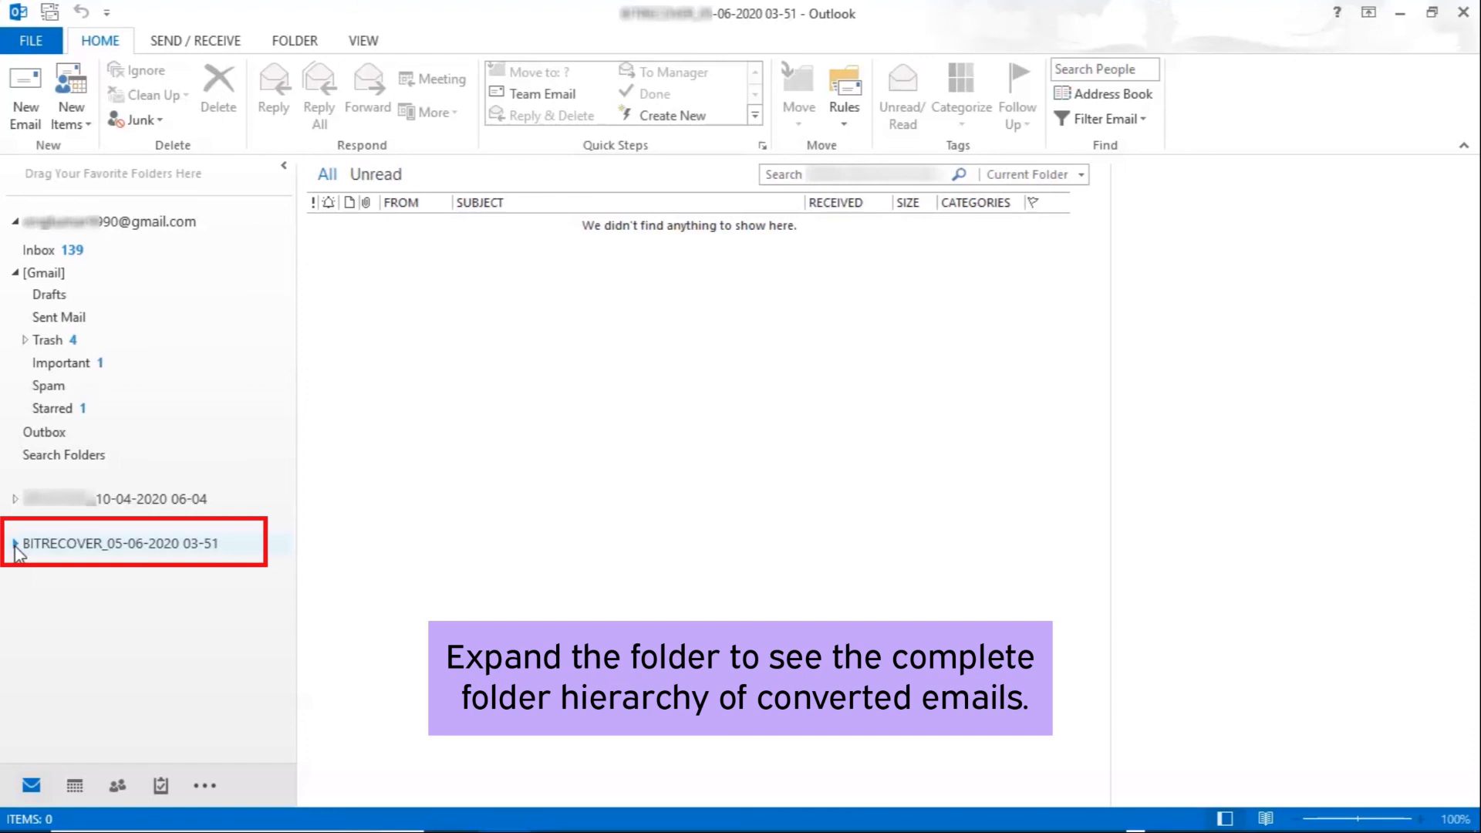
Expand the BITRECOVER data file and open its inbox.mbox folder.
click(120, 543)
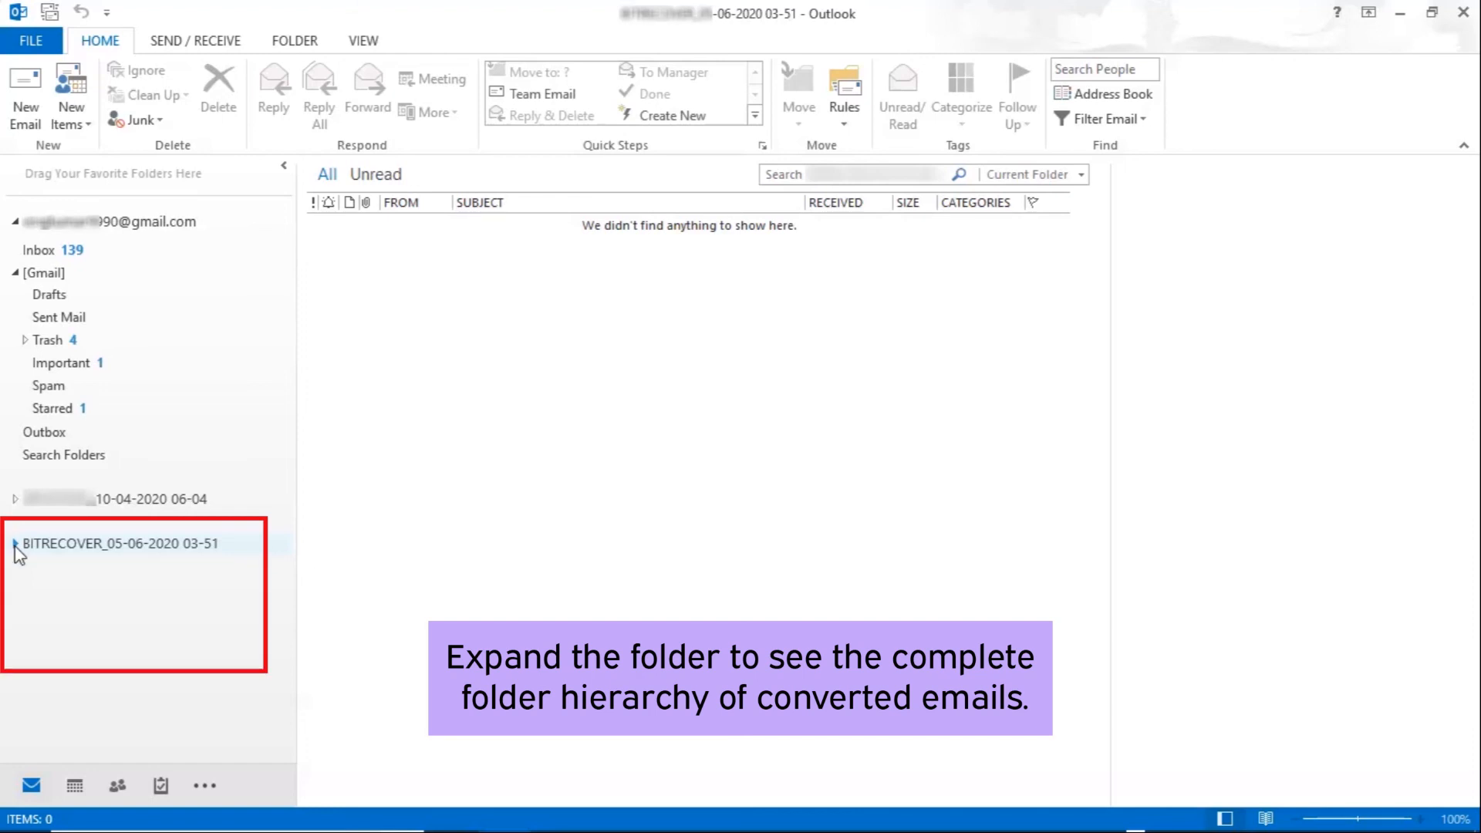
click(10, 543)
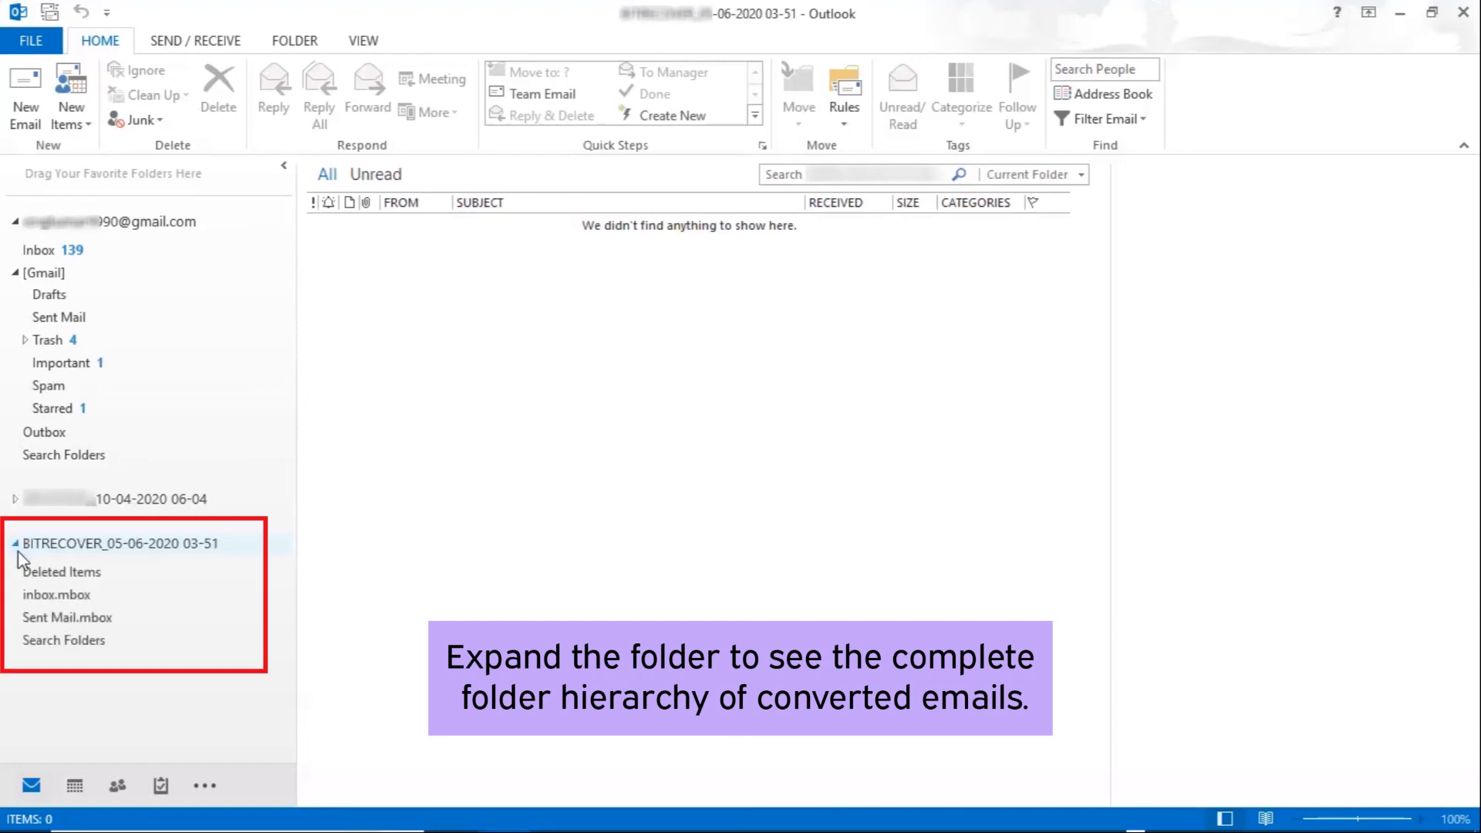
click(57, 594)
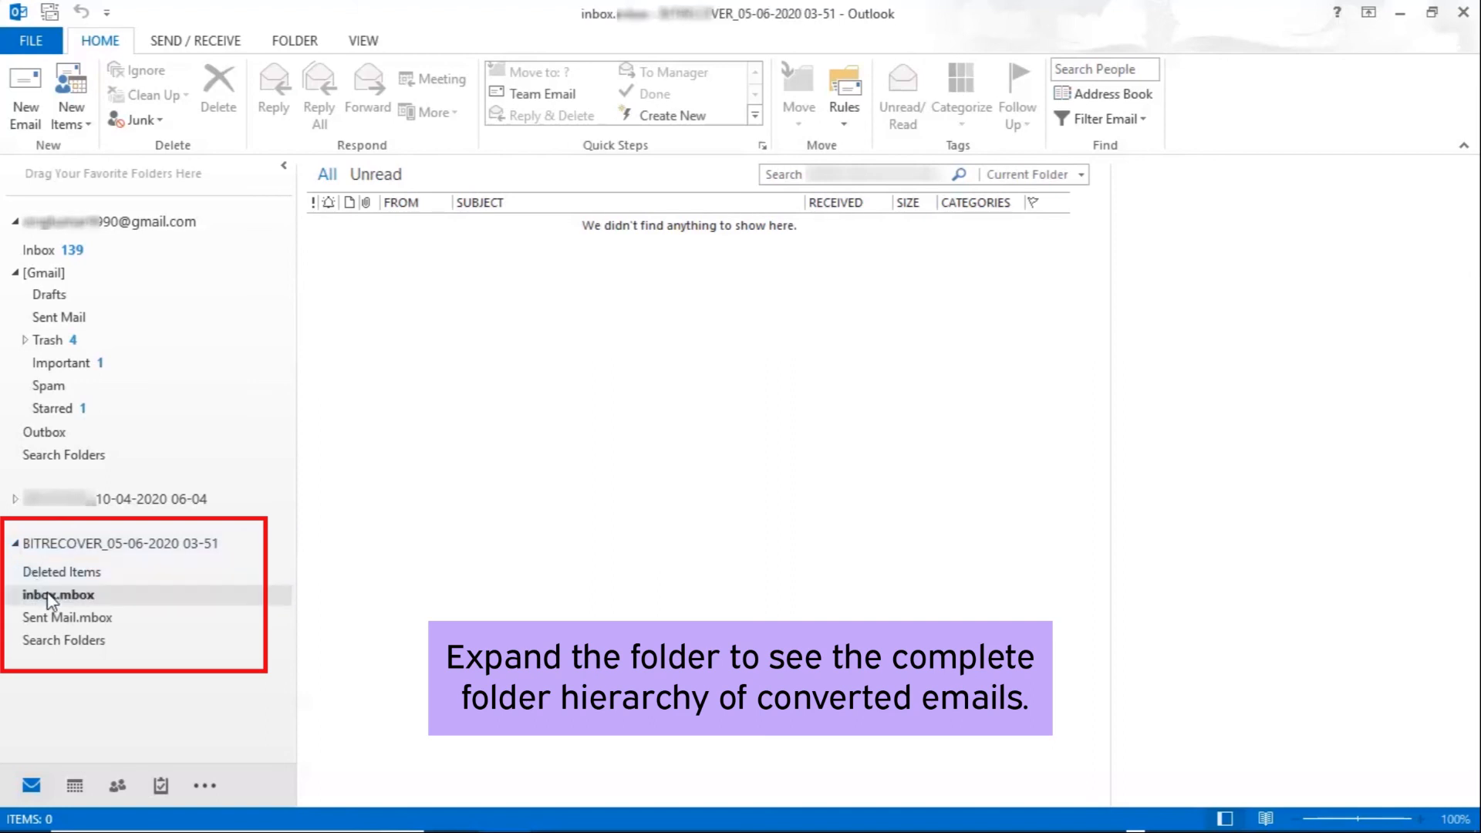